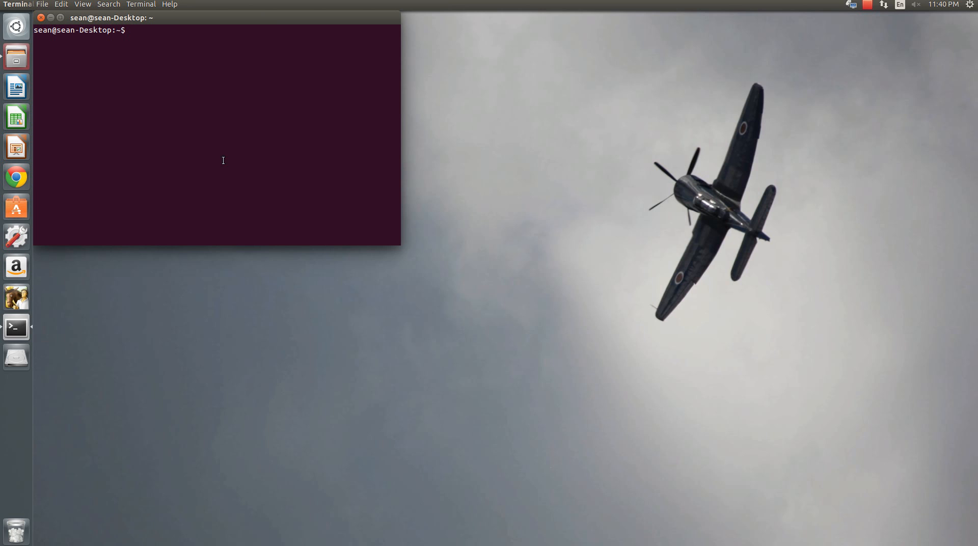
Step: Check the desktop address 192.168.1.12 and SSH into NMS at 192.168.2.51 in a second window
{"action": "type", "text": "ifconfig"}
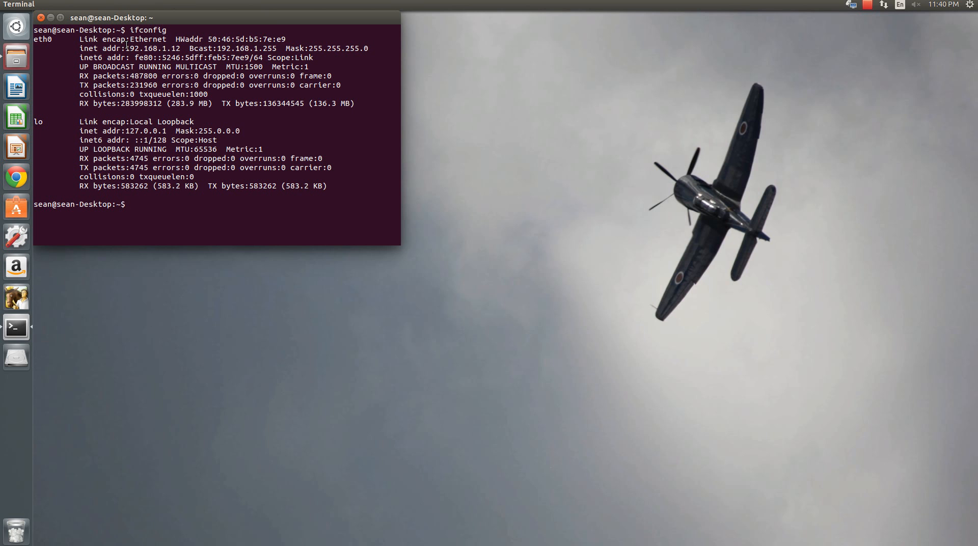
{"action": "double_click", "coordinate": [150, 48]}
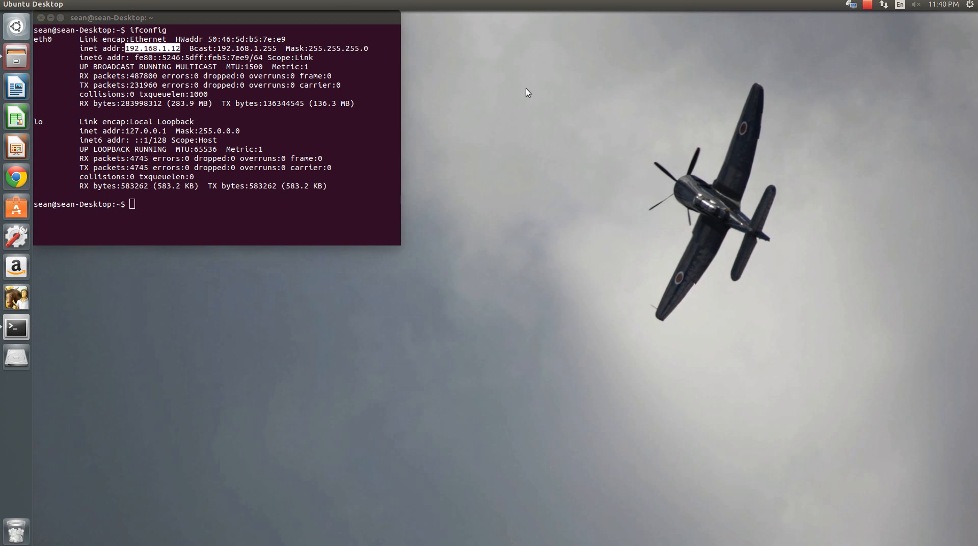
{"action": "type", "text": "ssh"}
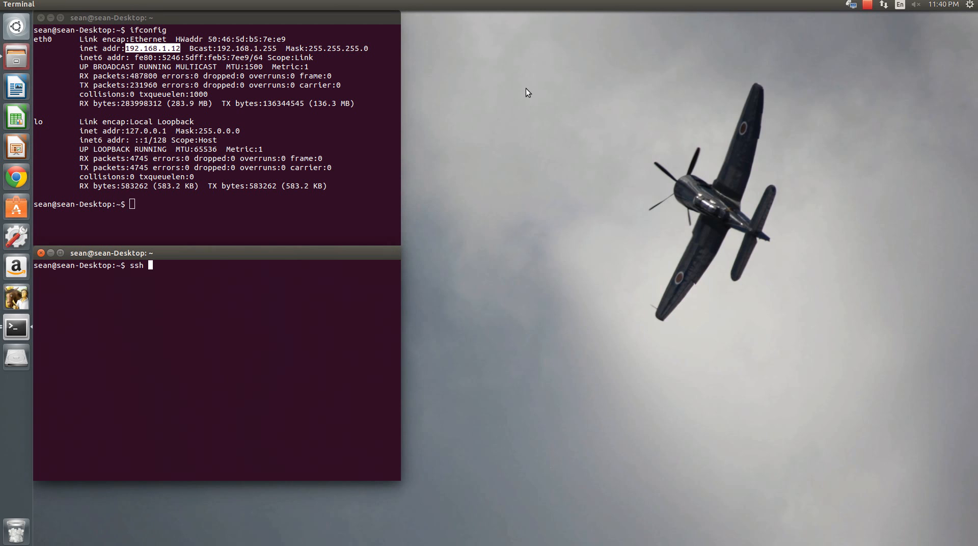
{"action": "type", "text": "192.168.2.51"}
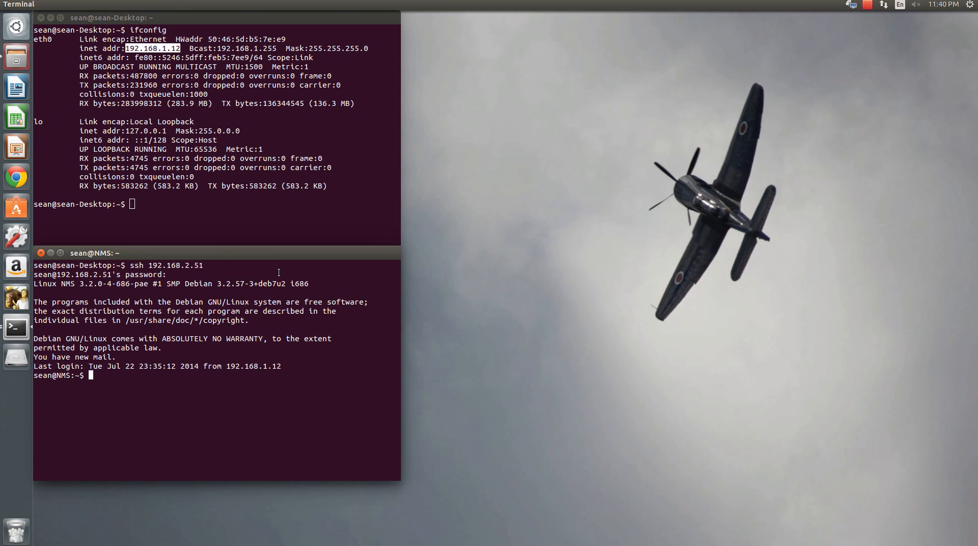
{"action": "left_click_drag", "start_coordinate": [94, 252], "coordinate": [605, 52]}
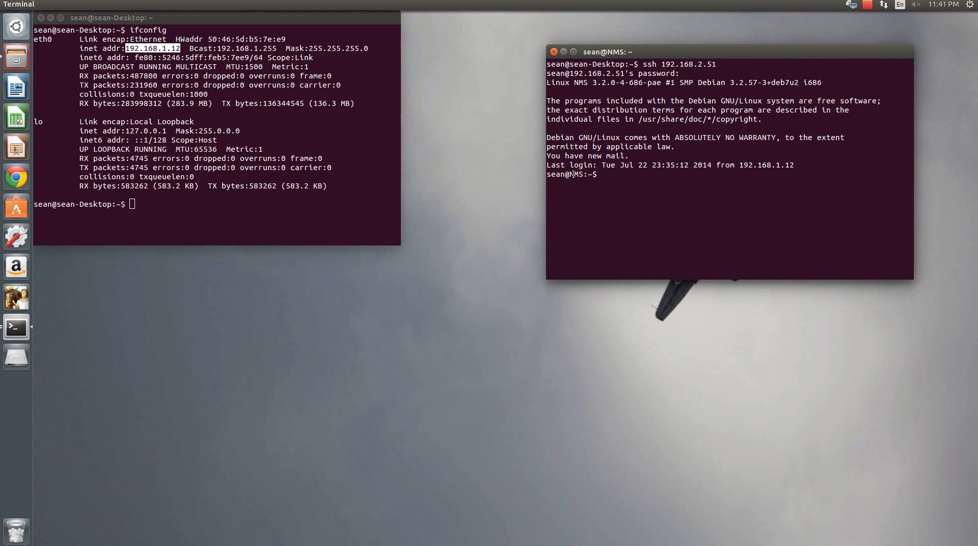
{"action": "double_click", "coordinate": [575, 174]}
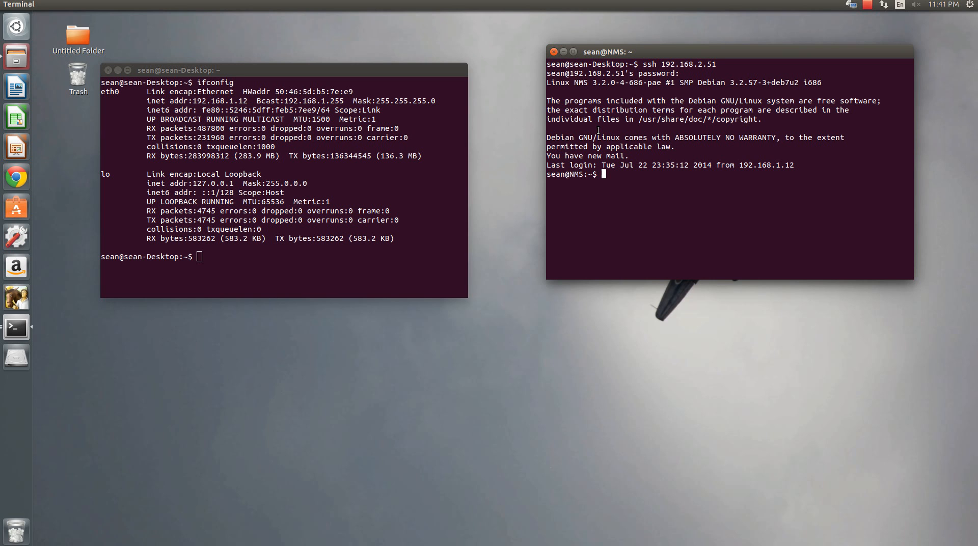
Step: Telnet to the router at 192.168.1.3 and log in as sean after one failed attempt
{"action": "type", "text": "telnet 192.168.1.3"}
{"action": "type", "text": "s"}
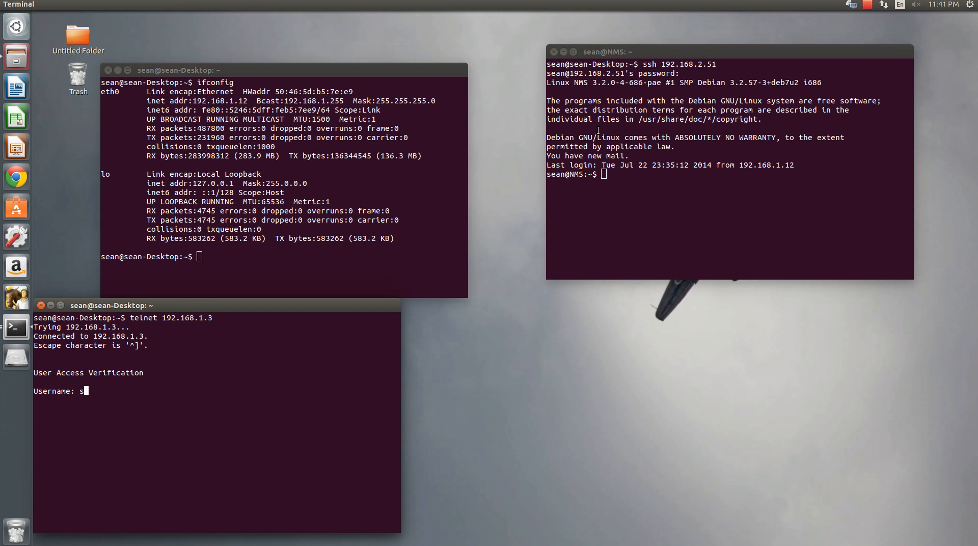
{"action": "type", "text": "ean"}
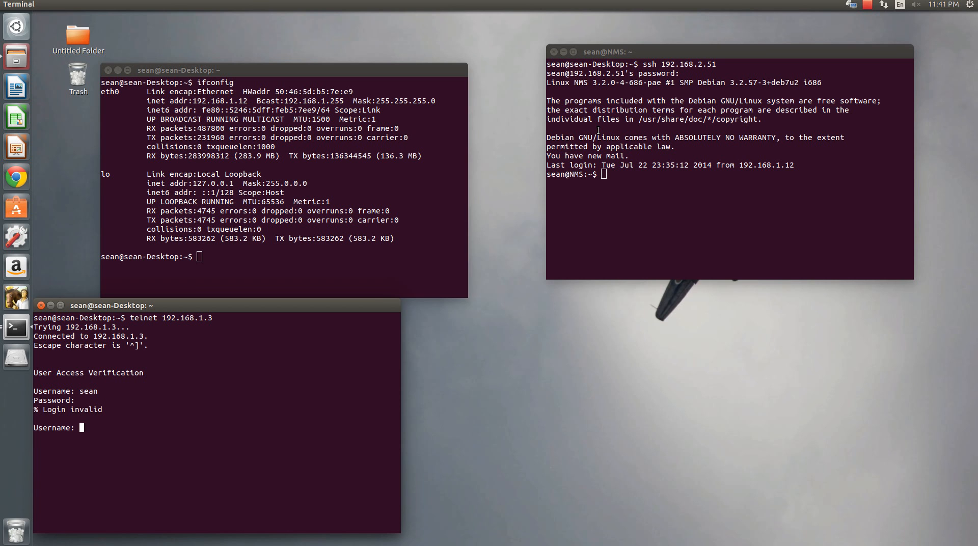
{"action": "type", "text": "sean"}
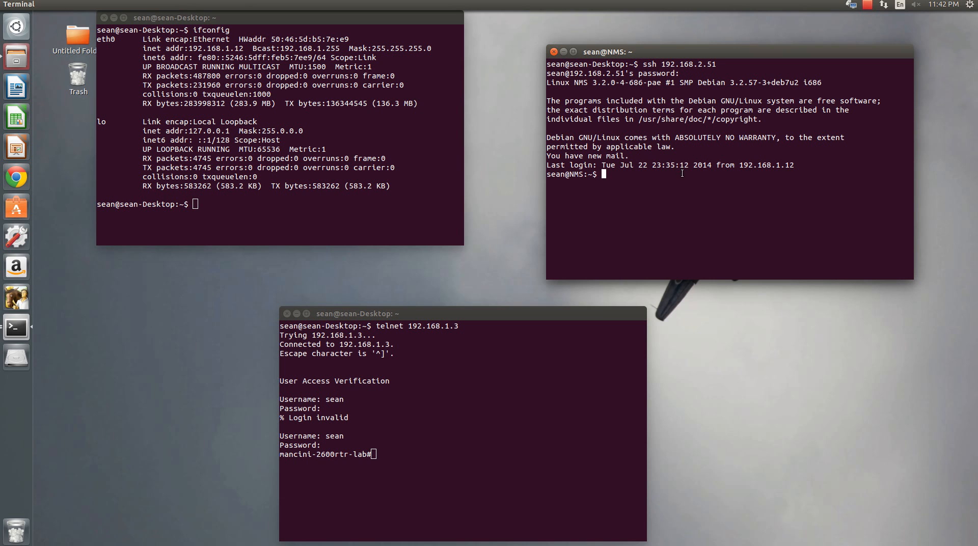
Step: Show the NMS address with sudo ifconfig and list the router's running configuration
{"action": "type", "text": "sudo ifconfig"}
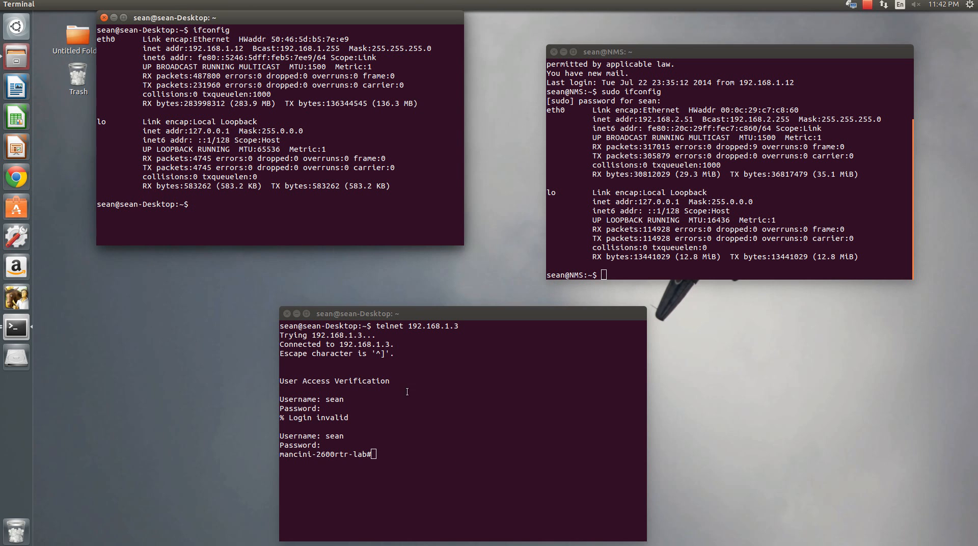
{"action": "type", "text": "sh run"}
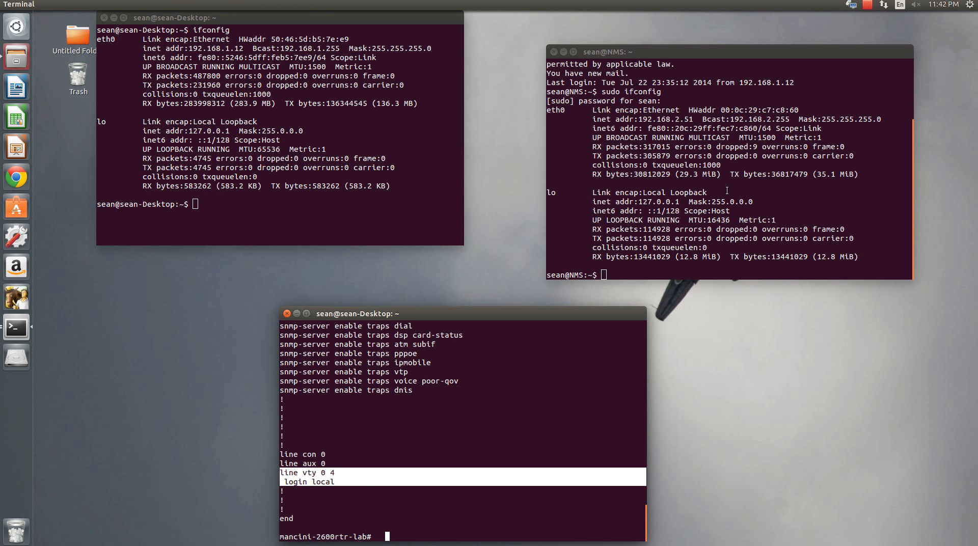
{"action": "mouse_move", "coordinate": [483, 422]}
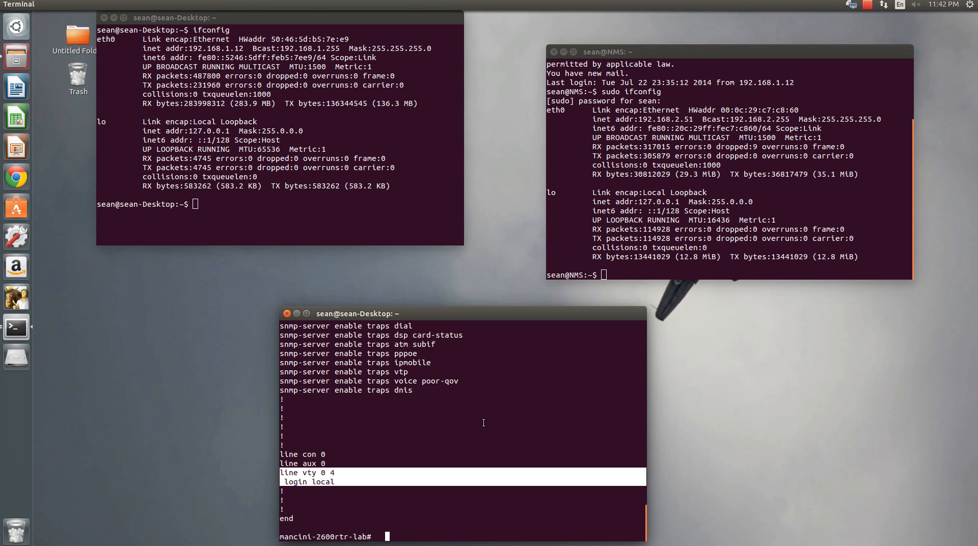
{"action": "mouse_move", "coordinate": [430, 404]}
{"action": "type", "text": "conf"}
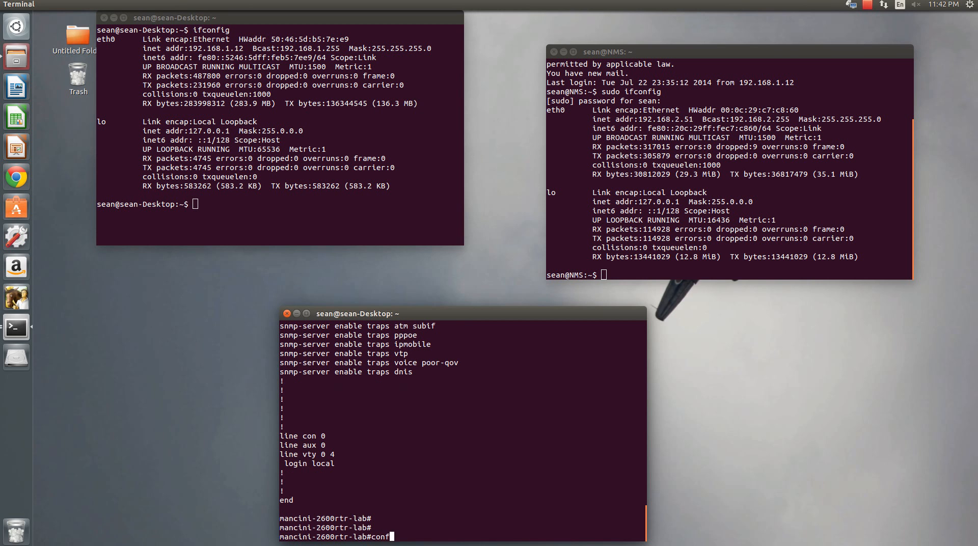
Step: Create access-list 10 permitting 192.168.2.51 and enter access-class 10 in on line vty 0 4
{"action": "type", "text": "access-list"}
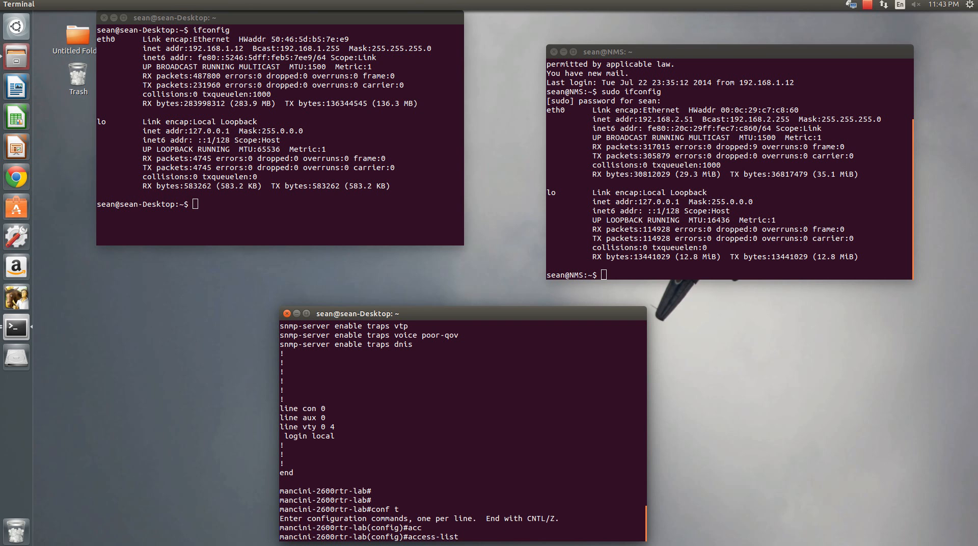
{"action": "type", "text": "10 pe"}
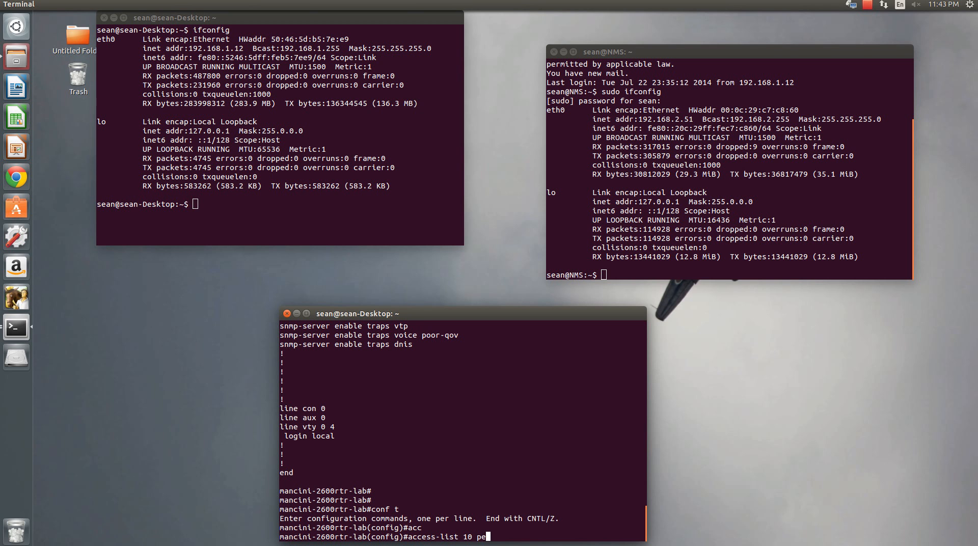
{"action": "type", "text": "rmit"}
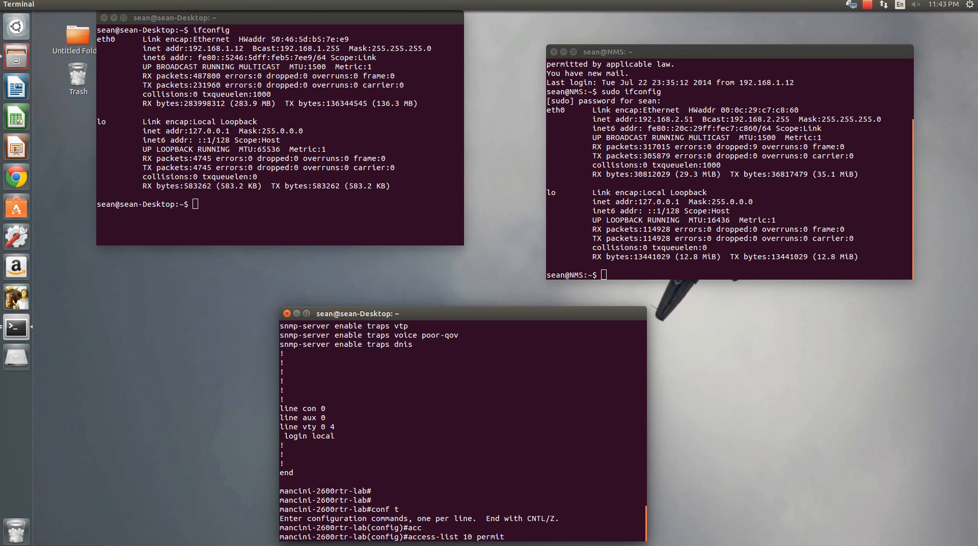
{"action": "type", "text": "192.06"}
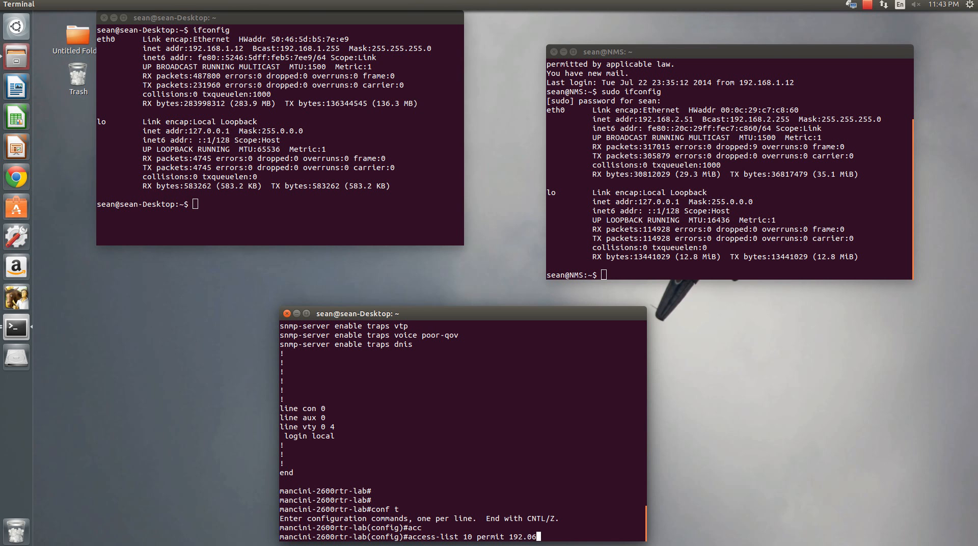
{"action": "type", "text": "8.2.51"}
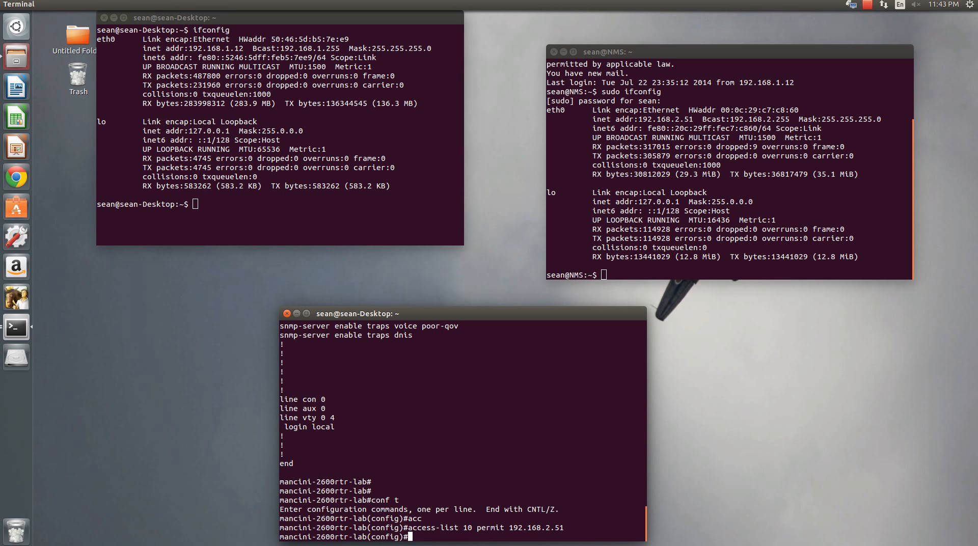
{"action": "type", "text": "line vty 0 4"}
{"action": "type", "text": "access-class"}
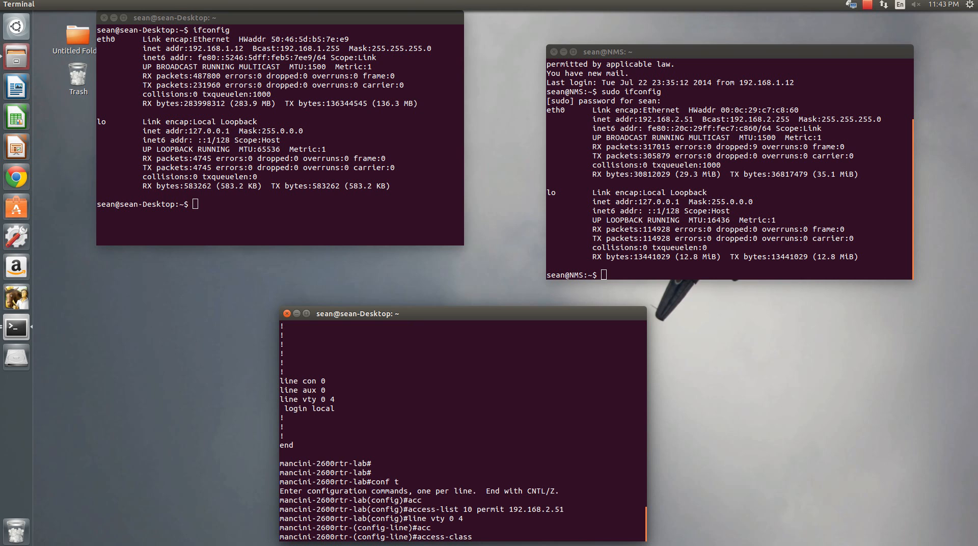
{"action": "type", "text": "10"}
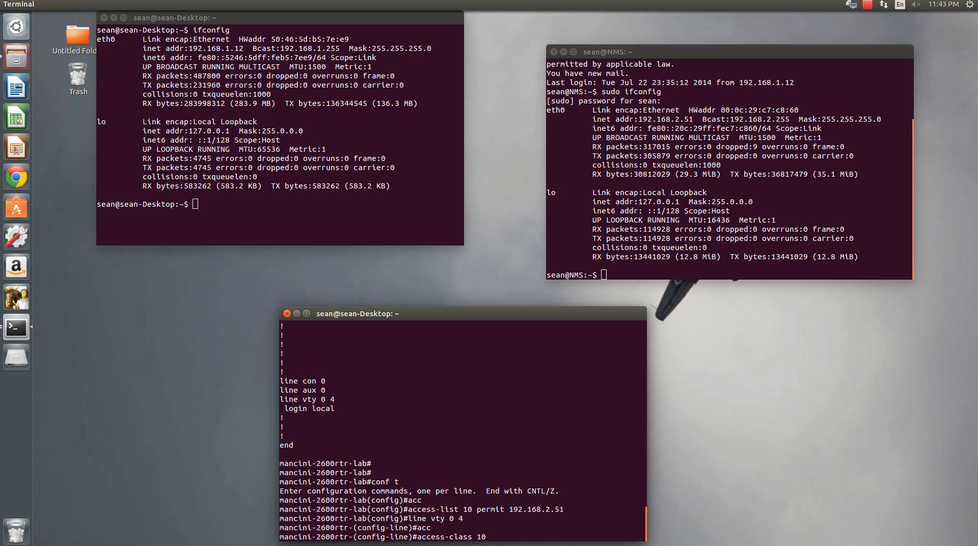
{"action": "type", "text": "in"}
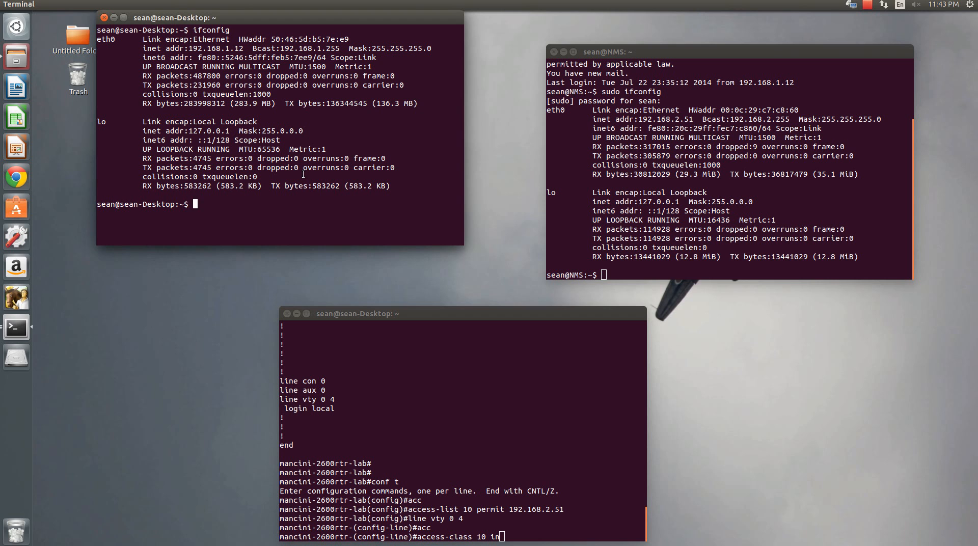
Step: Test a desktop telnet login to the router as sean, then exit twice
{"action": "type", "text": "telnet"}
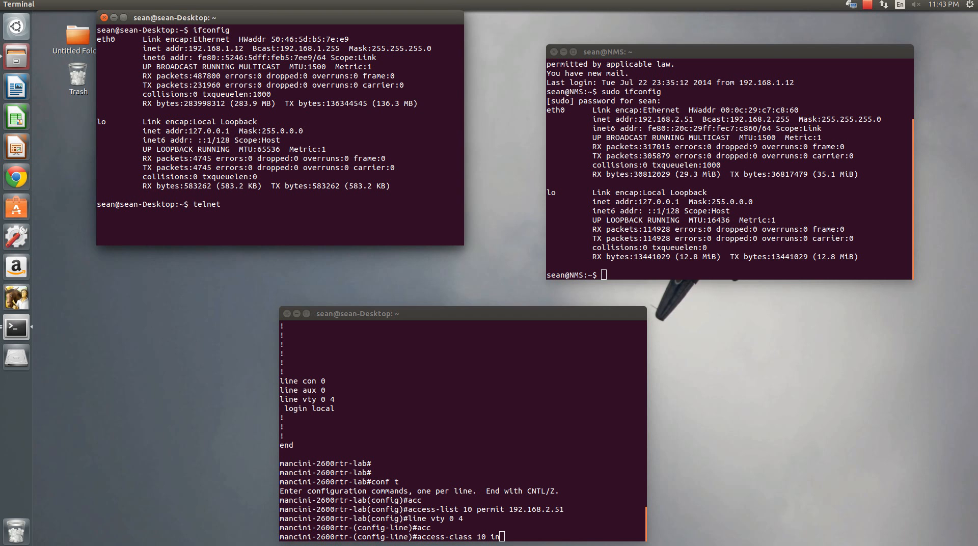
{"action": "type", "text": "ssh 192.1"}
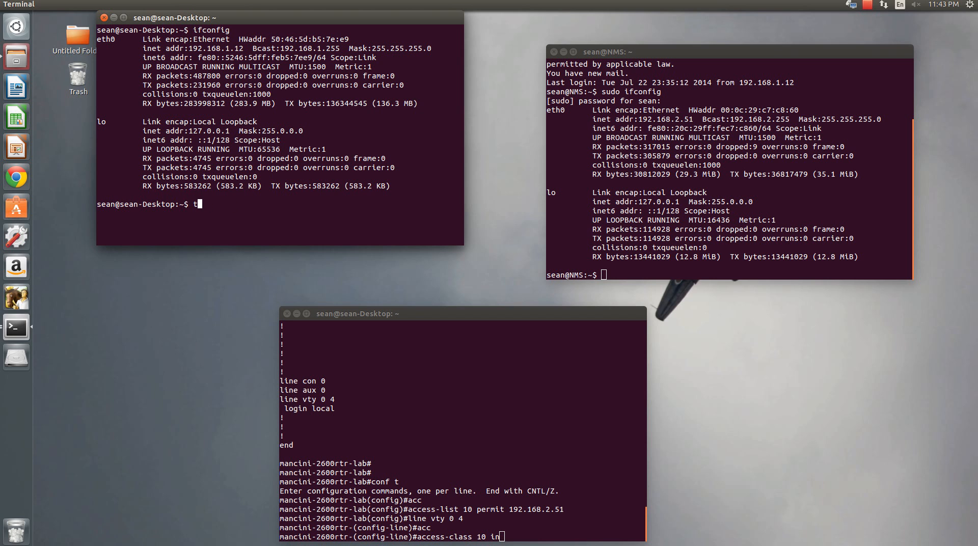
{"action": "type", "text": "elnet 192"}
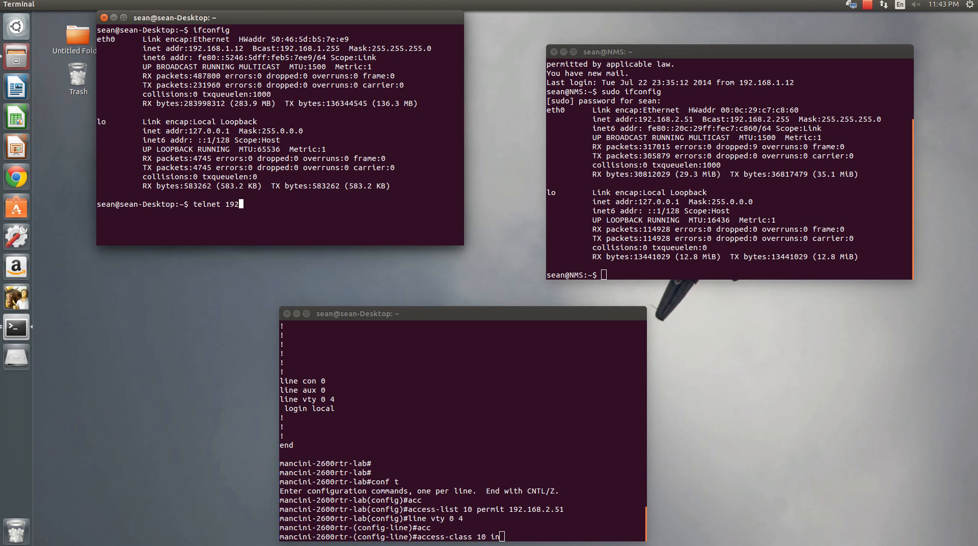
{"action": "type", "text": ".168.1.3"}
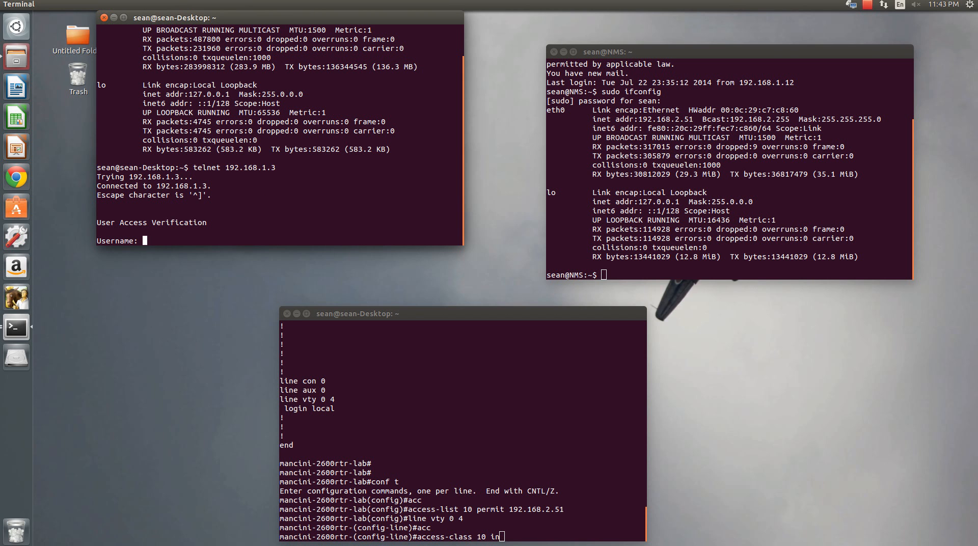
{"action": "type", "text": "sean"}
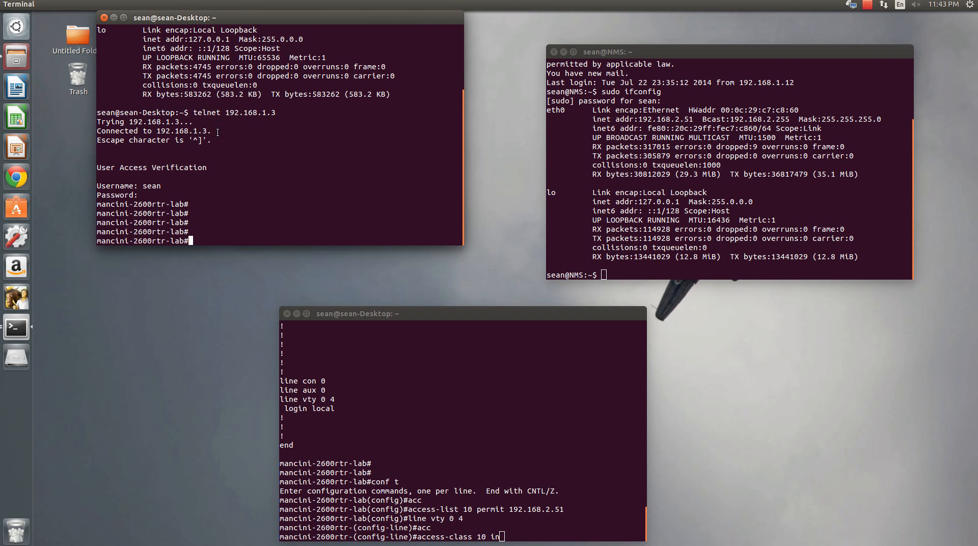
{"action": "type", "text": "exit"}
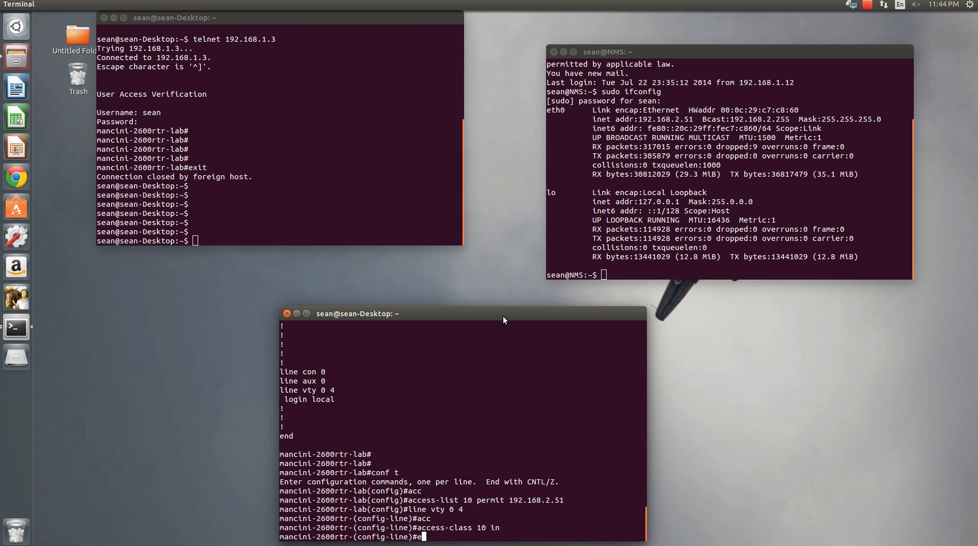
{"action": "type", "text": "exit"}
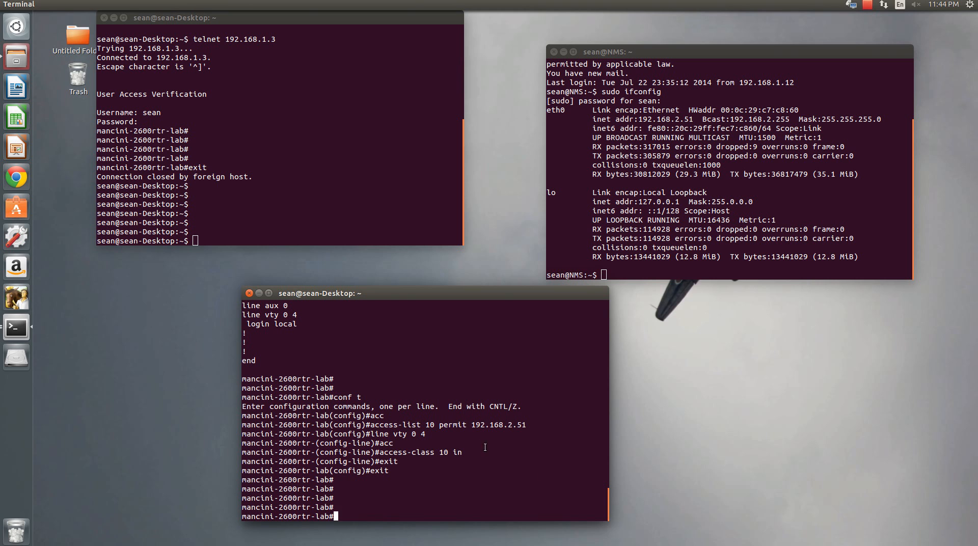
Step: Schedule a router reload in 2 minutes without saving the configuration
{"action": "type", "text": "reload in"}
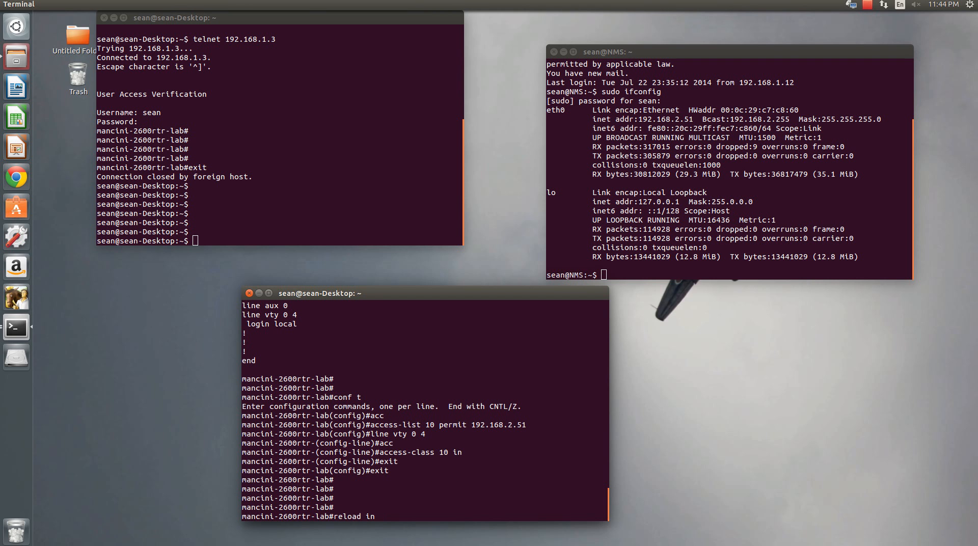
{"action": "type", "text": "2"}
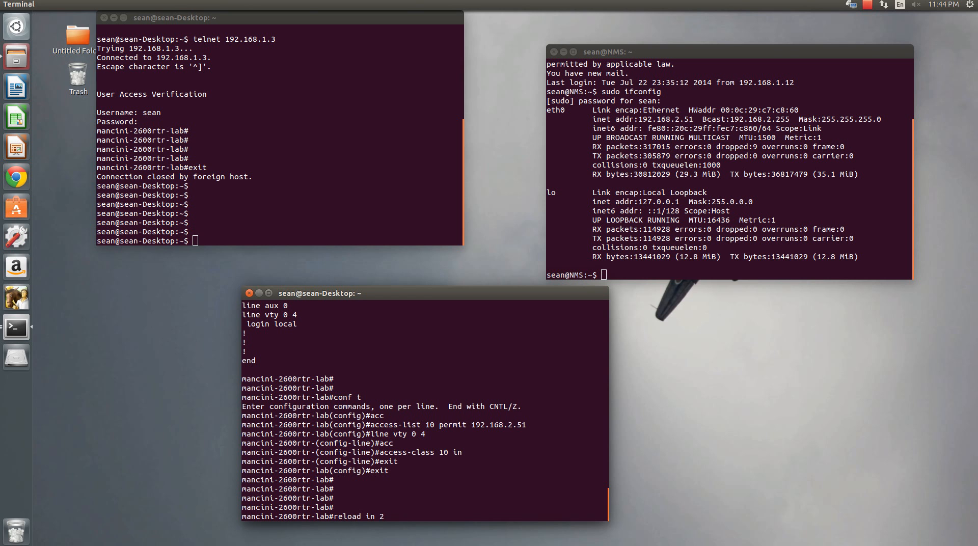
{"action": "type", "text": "n"}
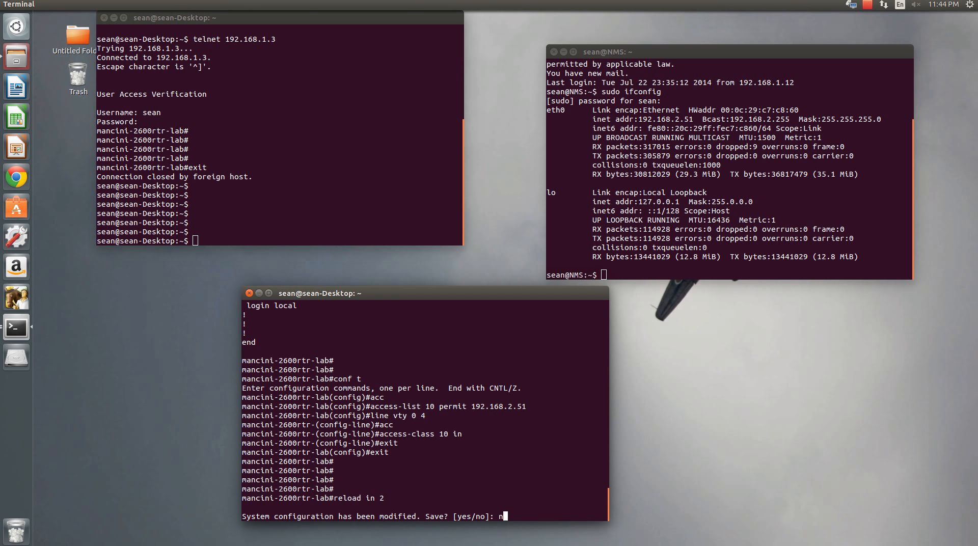
{"action": "key", "text": "Return"}
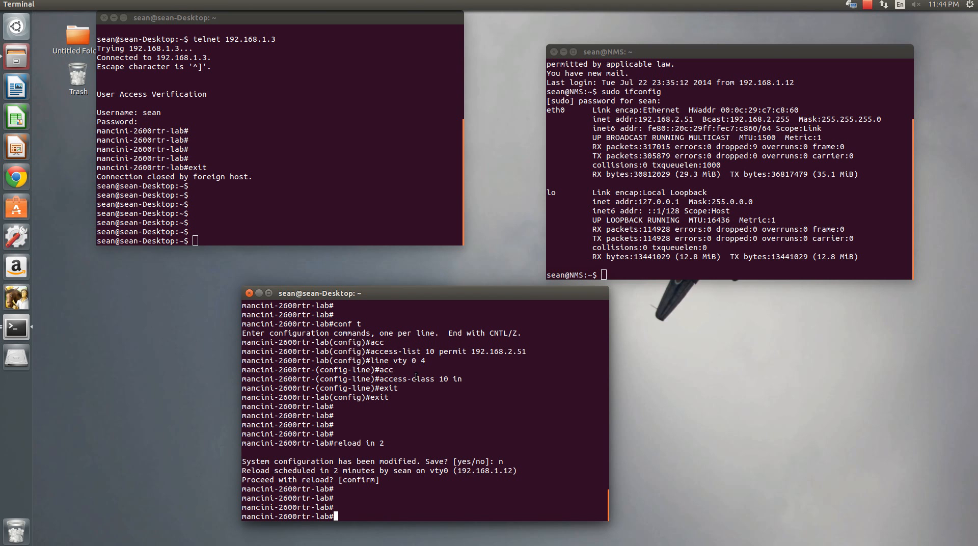
Step: Cancel the scheduled reload with reload cancel and exit the router telnet session
{"action": "type", "text": "rel"}
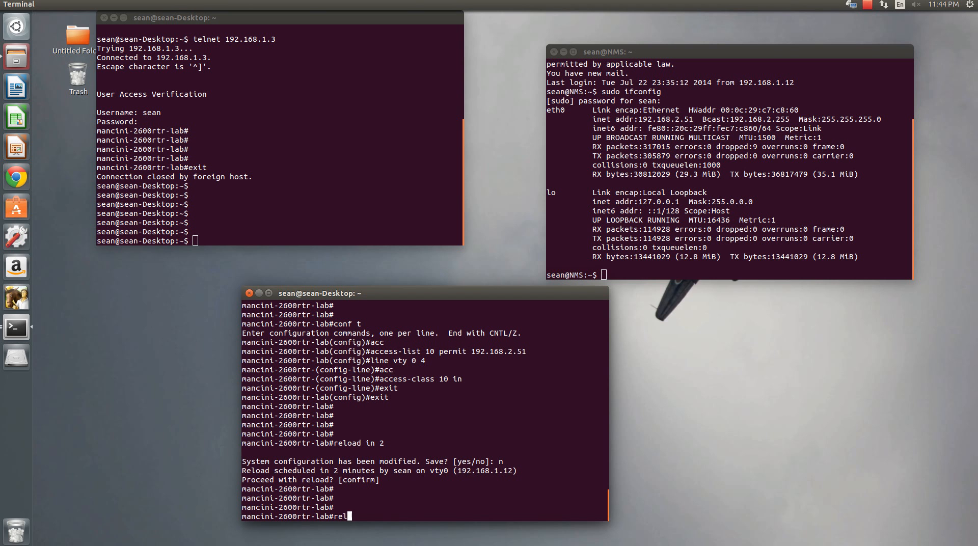
{"action": "type", "text": "reload cancel"}
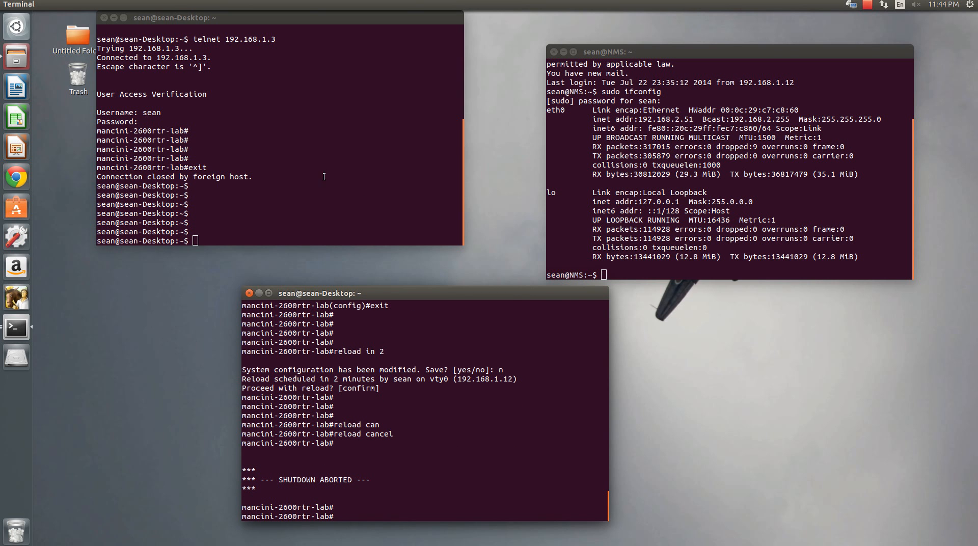
{"action": "type", "text": "ex"}
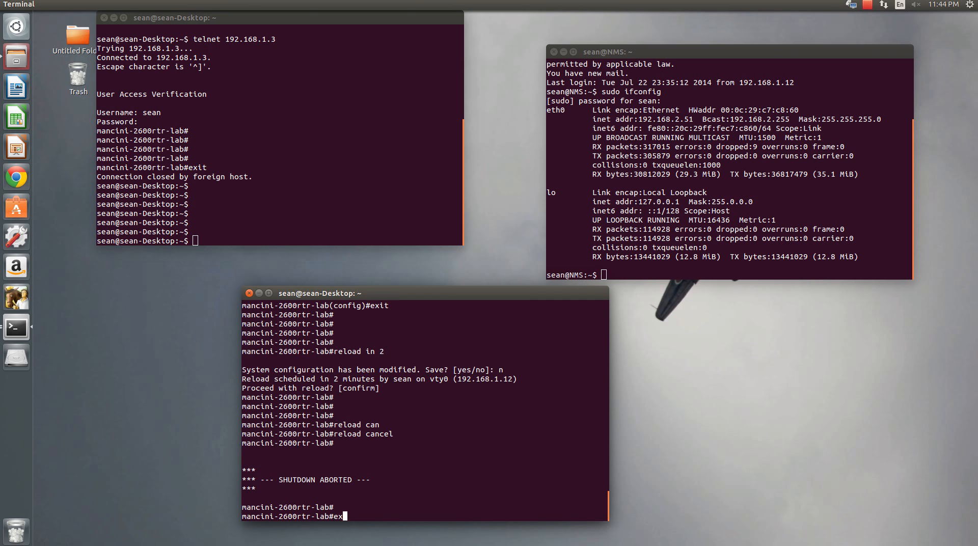
{"action": "key", "text": "Return"}
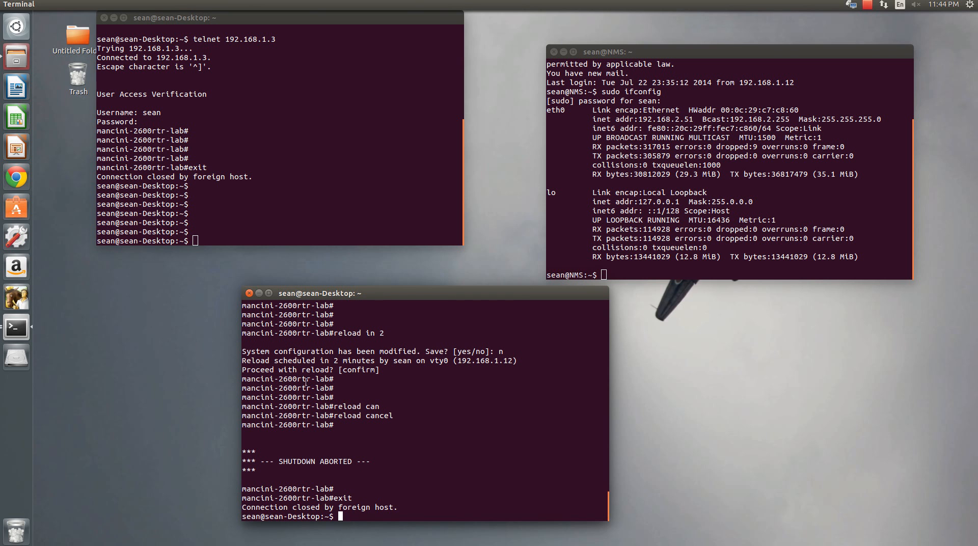
Step: Attempt desktop telnet to 192.168.1.3 and 192.168.2.1, both refused
{"action": "type", "text": "telnet 192.168.1.3"}
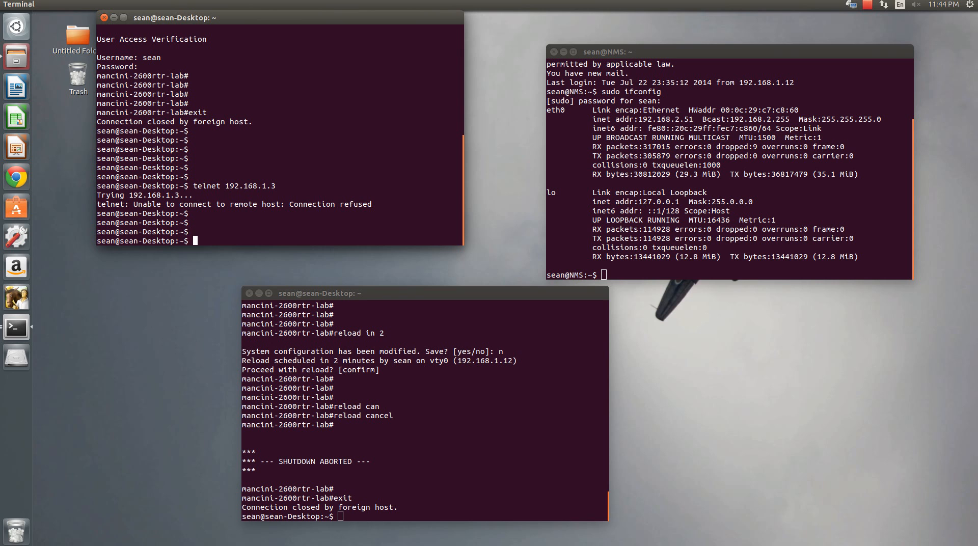
{"action": "type", "text": "telnet 192.168."}
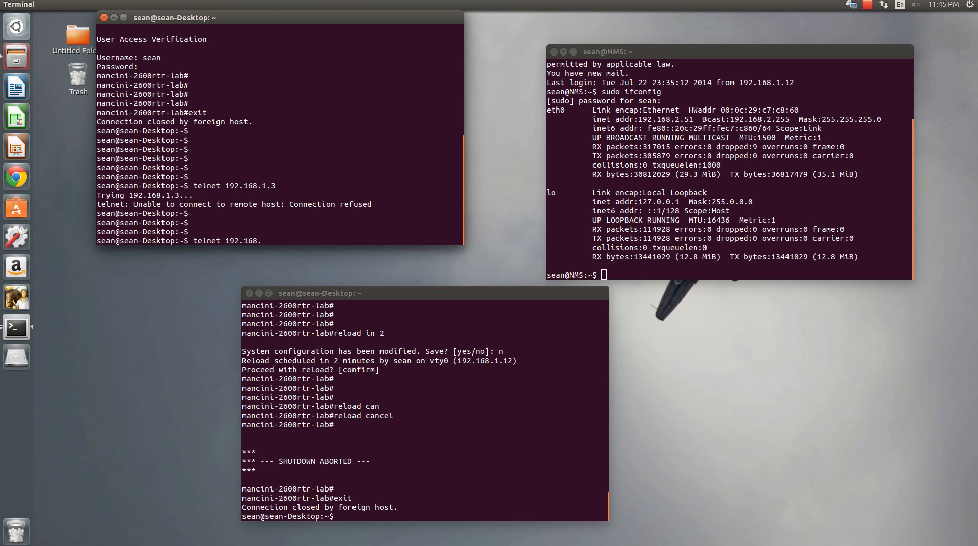
{"action": "type", "text": "2.1"}
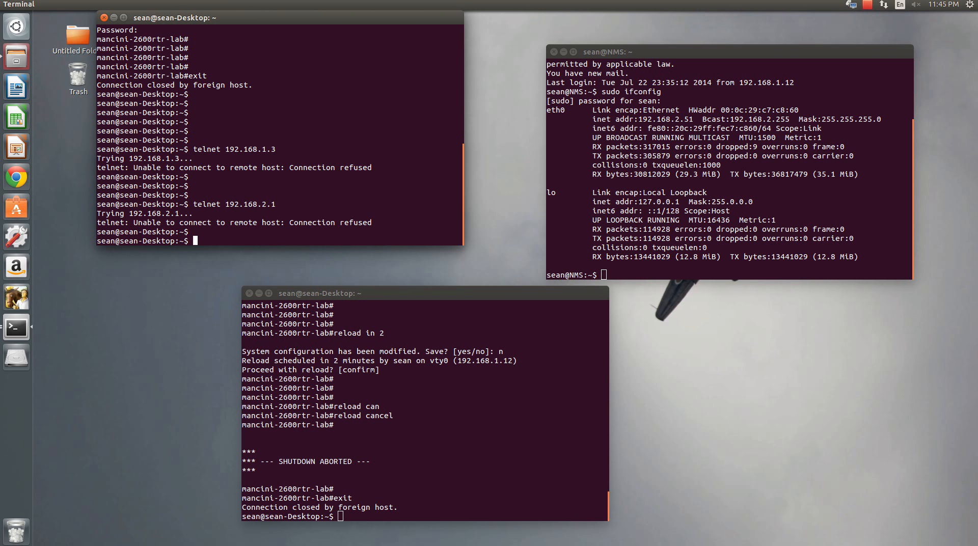
{"action": "mouse_move", "coordinate": [646, 186]}
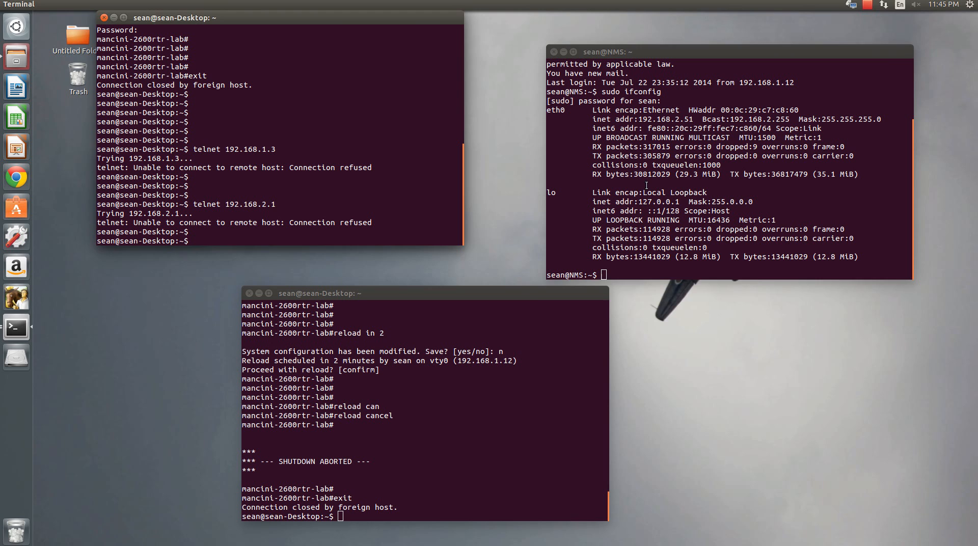
Step: Telnet from the NMS host to the router and log in as sean
{"action": "type", "text": "telnet 192.168.1"}
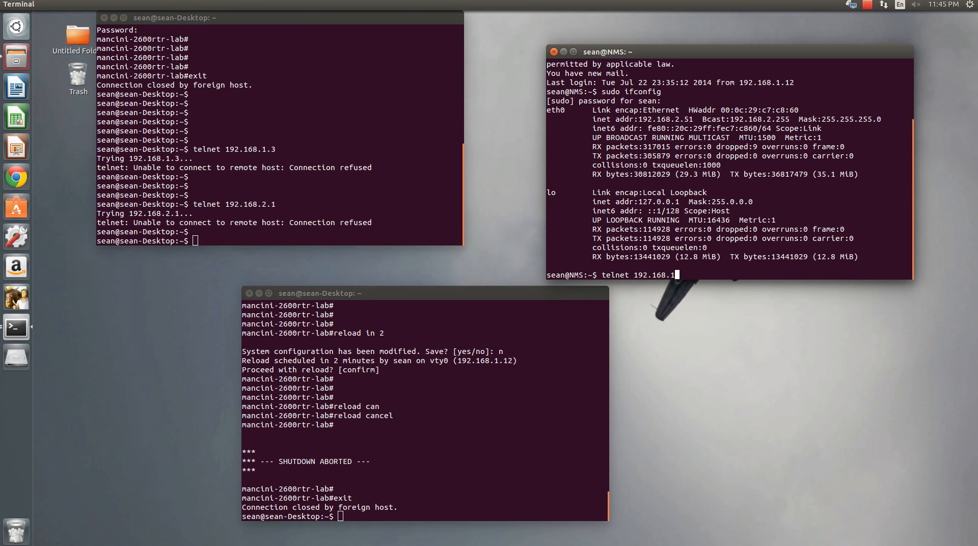
{"action": "key", "text": "ctrl+c"}
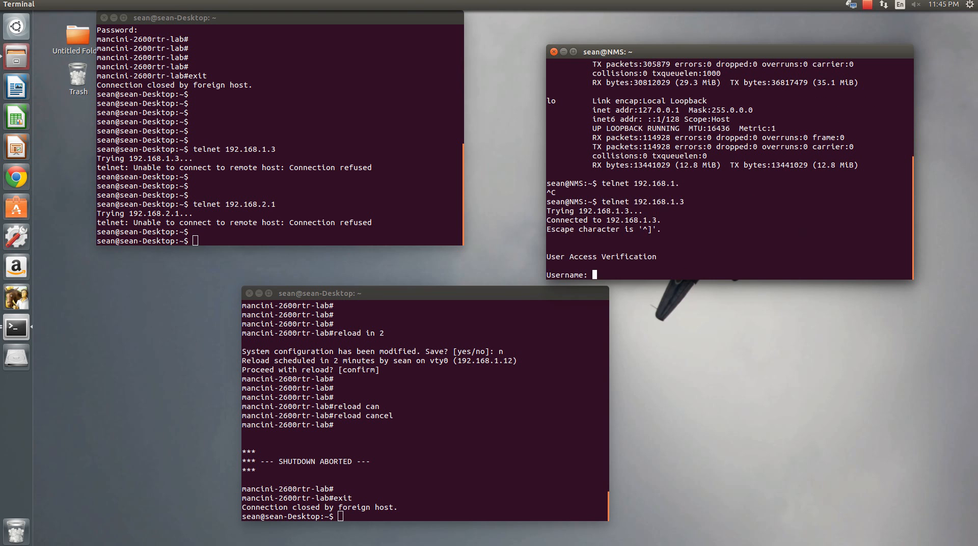
{"action": "type", "text": "sean"}
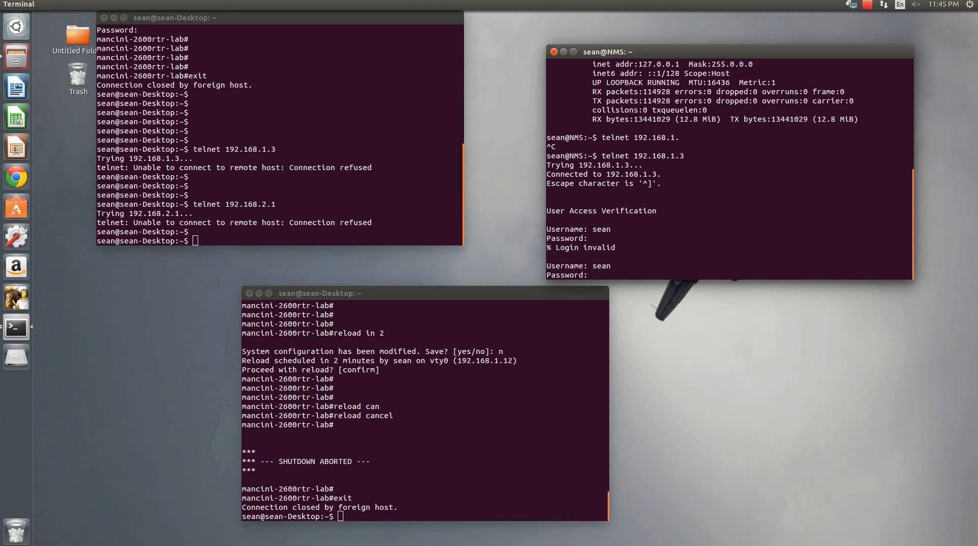
{"action": "key", "text": "Return"}
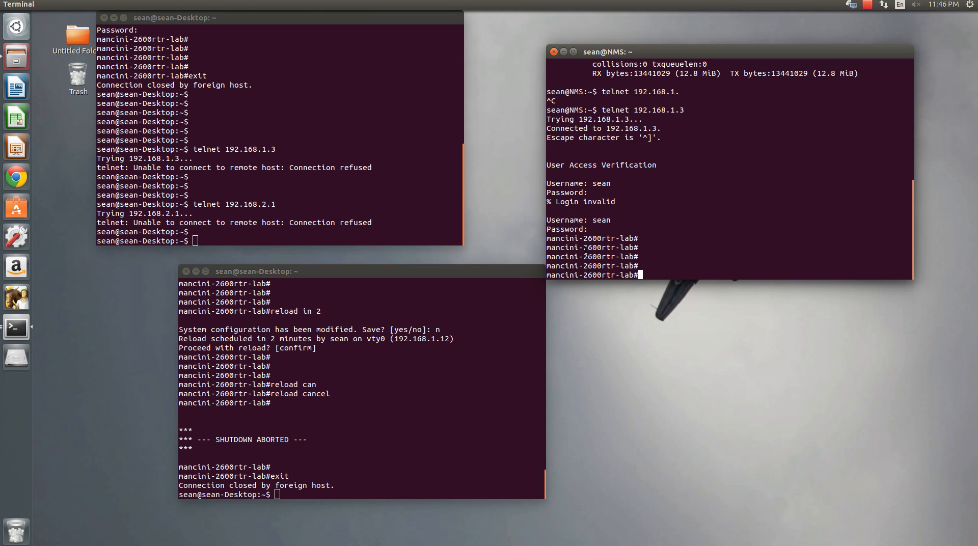
{"action": "mouse_move", "coordinate": [644, 186]}
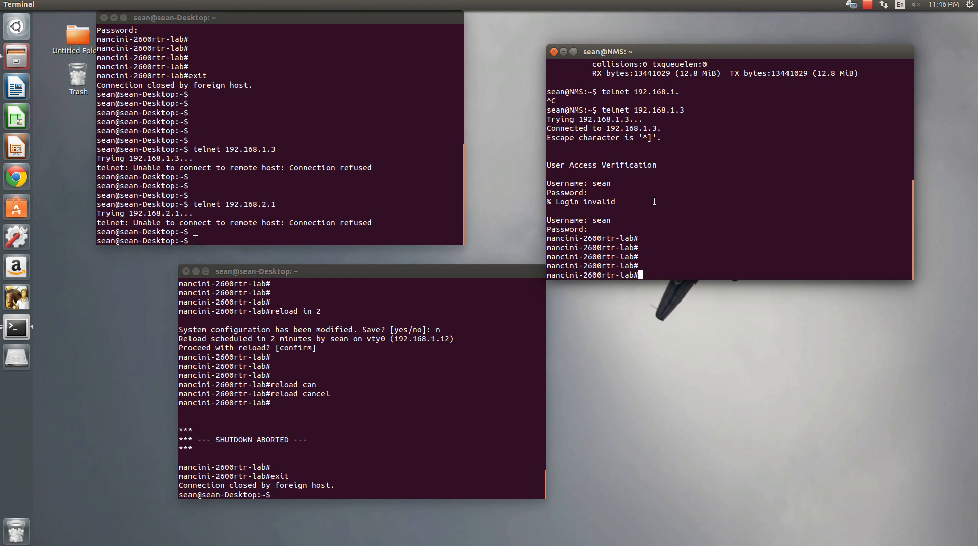
{"action": "mouse_move", "coordinate": [323, 365]}
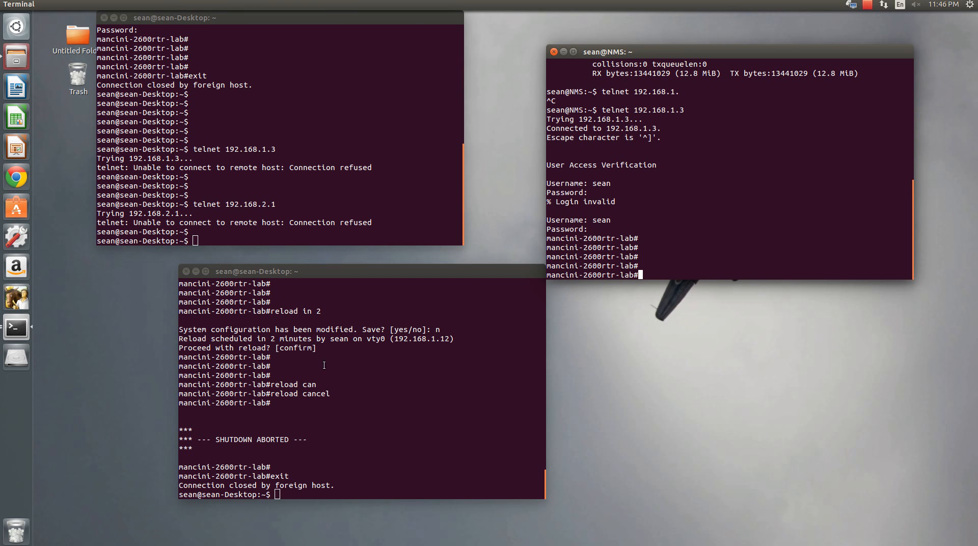
{"action": "mouse_move", "coordinate": [680, 219]}
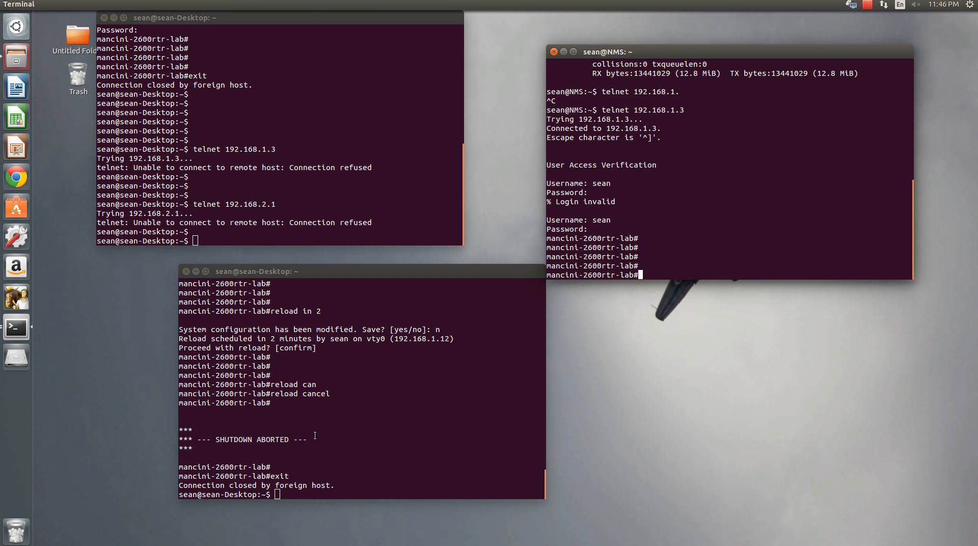
{"action": "mouse_move", "coordinate": [364, 358]}
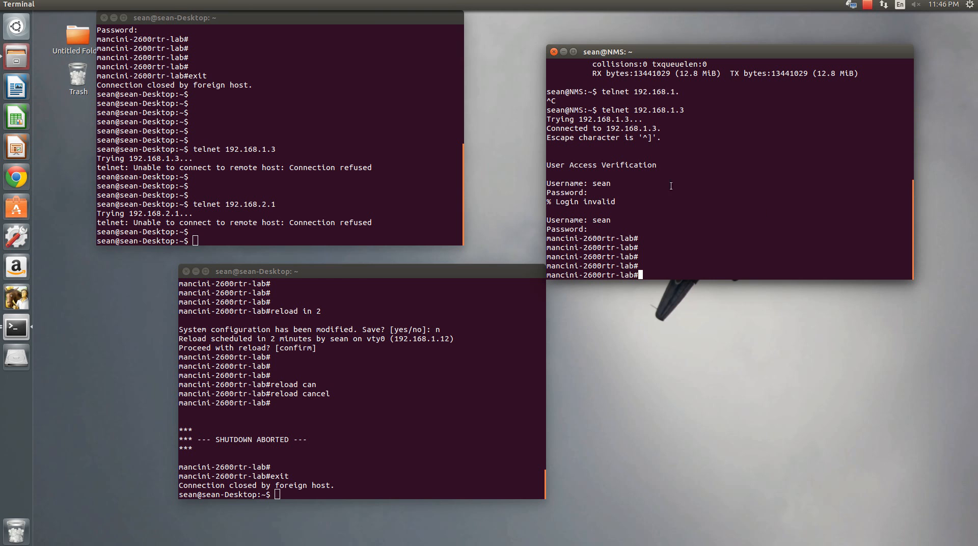
{"action": "mouse_move", "coordinate": [705, 231]}
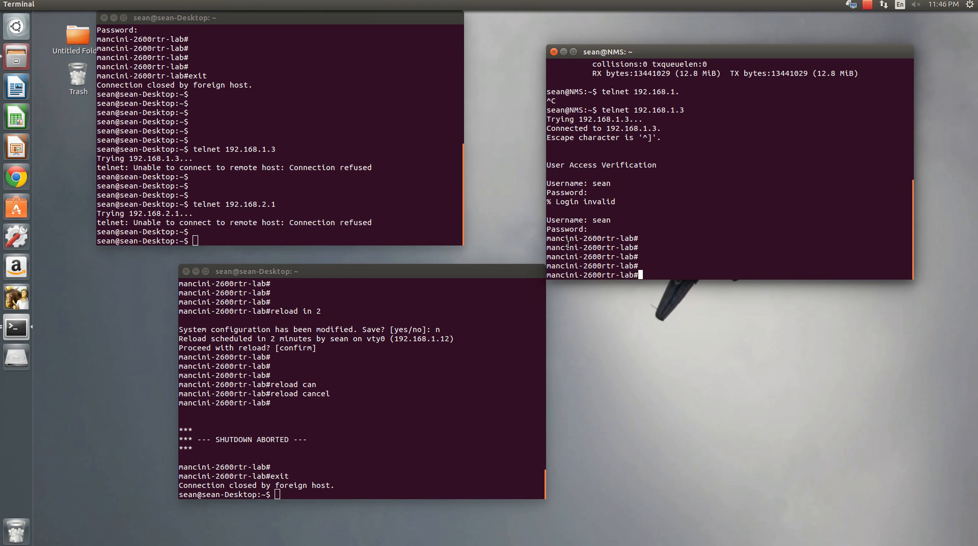
{"action": "mouse_move", "coordinate": [583, 198]}
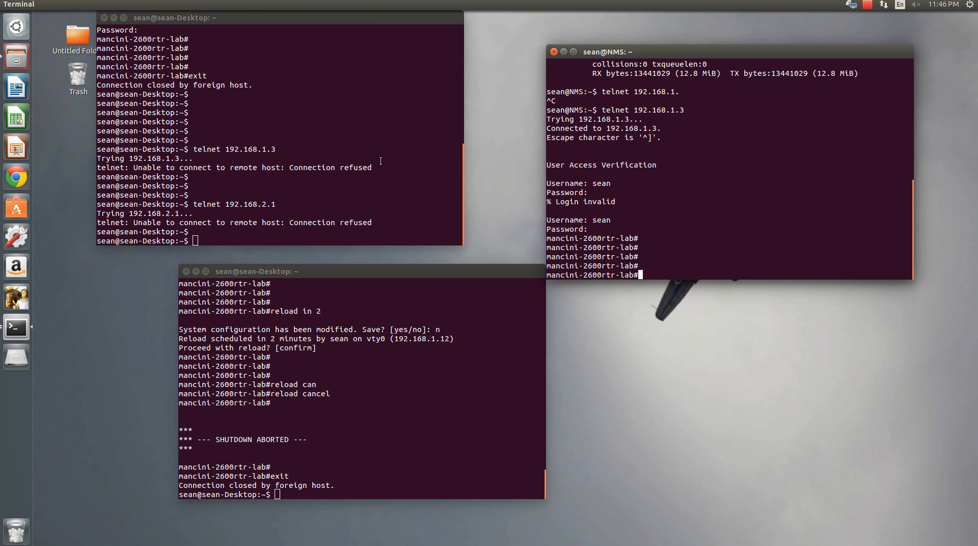
{"action": "mouse_move", "coordinate": [466, 153]}
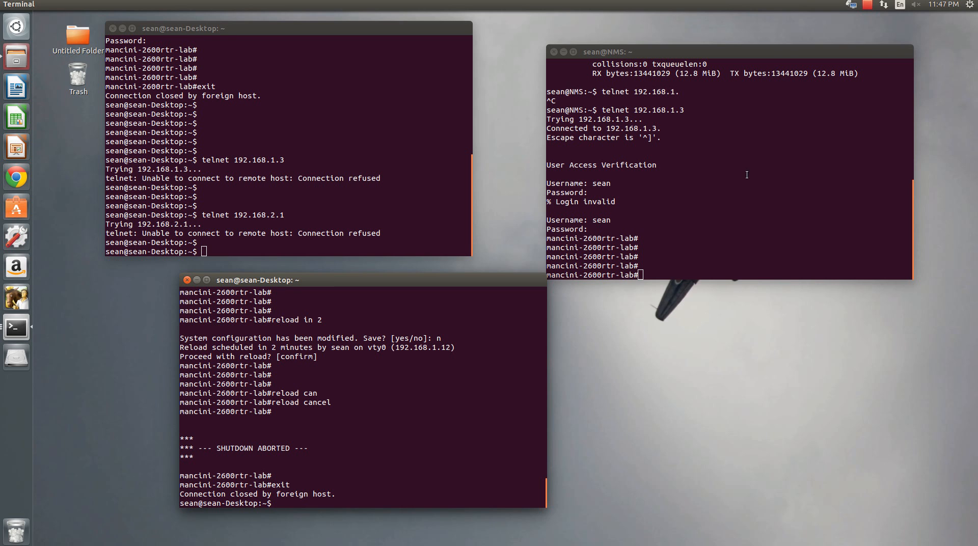
Step: Remove access-class 10 in from line vty 0 4 and telnet from the desktop to 192.168.1.3
{"action": "type", "text": "conf t"}
{"action": "type", "text": "int"}
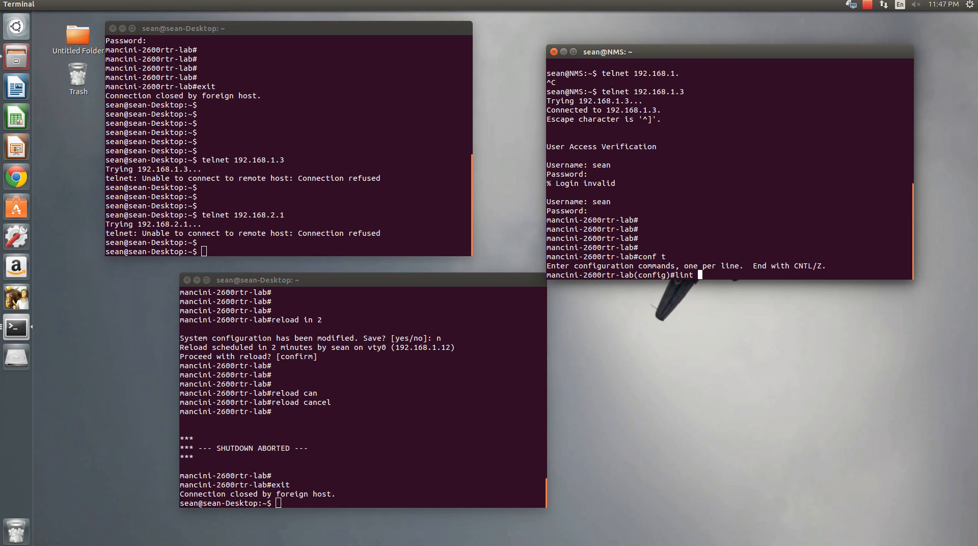
{"action": "type", "text": "vrt 04"}
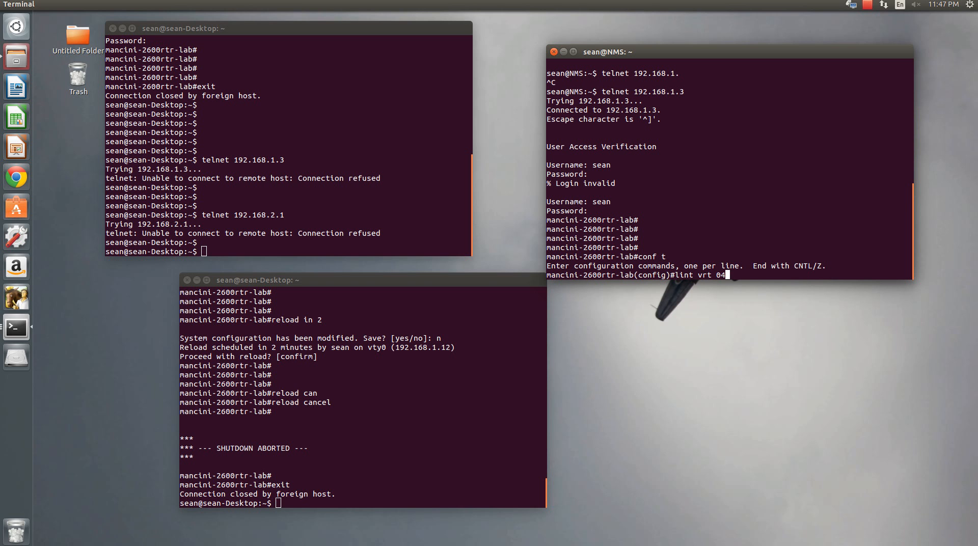
{"action": "key", "text": "BackSpace"}
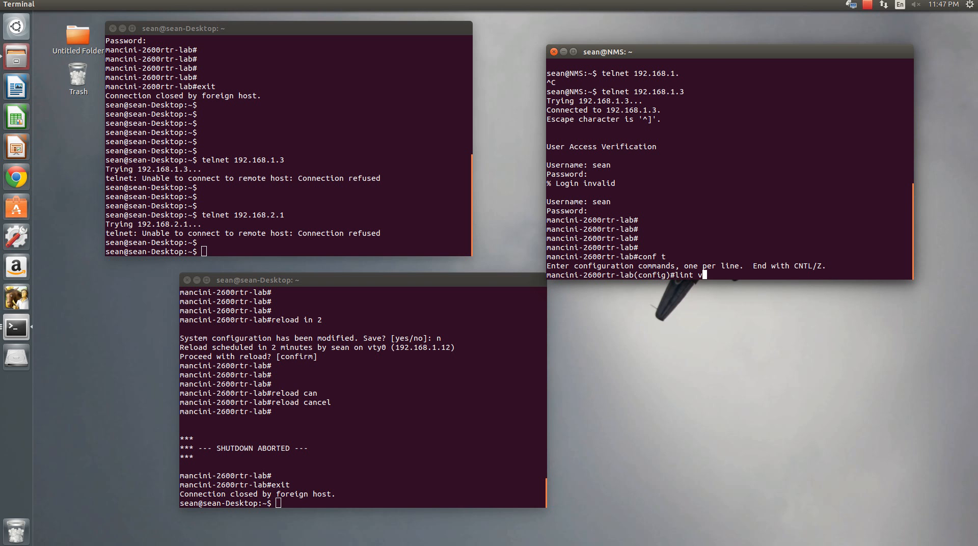
{"action": "type", "text": "ty 0 4"}
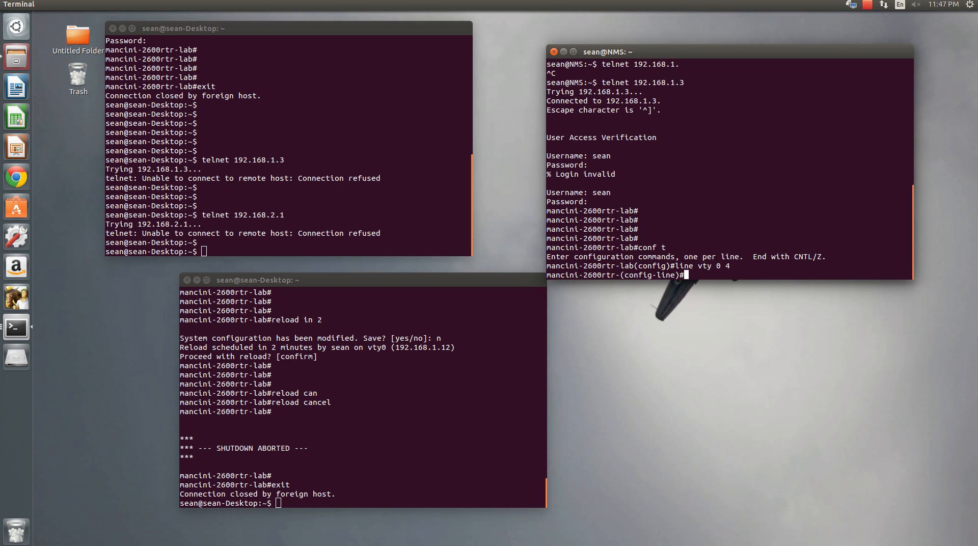
{"action": "type", "text": "no access-class"}
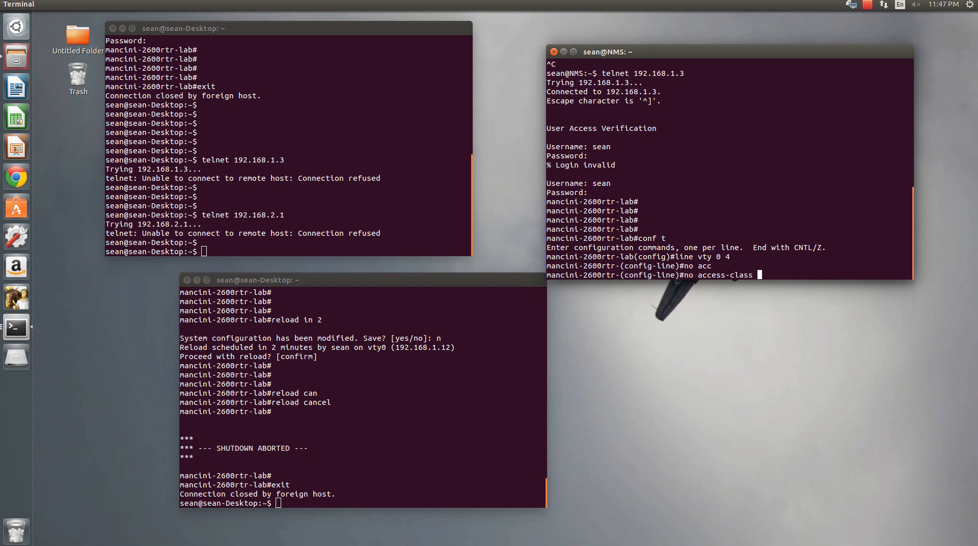
{"action": "type", "text": "10"}
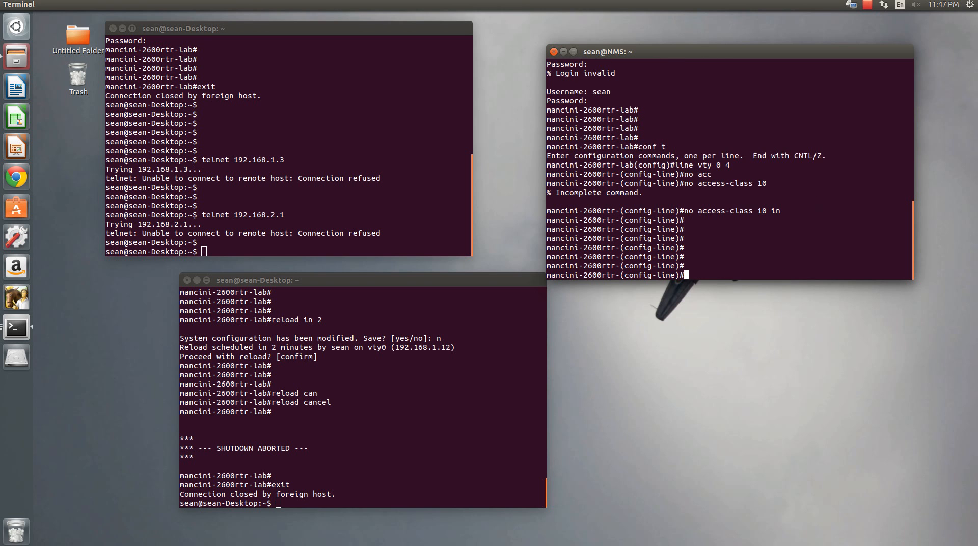
{"action": "type", "text": "telnet 192.168.1.3"}
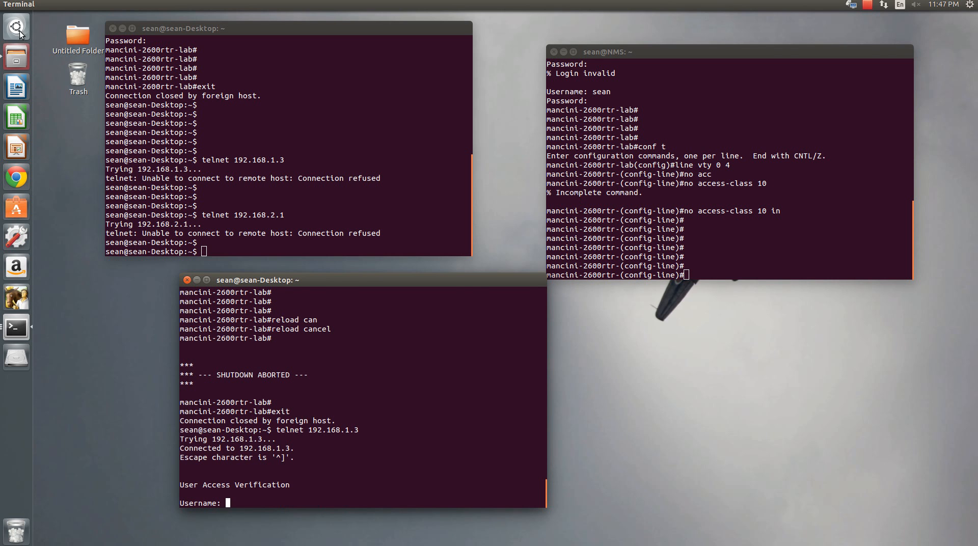
Step: Start a Wireshark live capture filtered to telnet and log into the router as sean
{"action": "type", "text": "wire"}
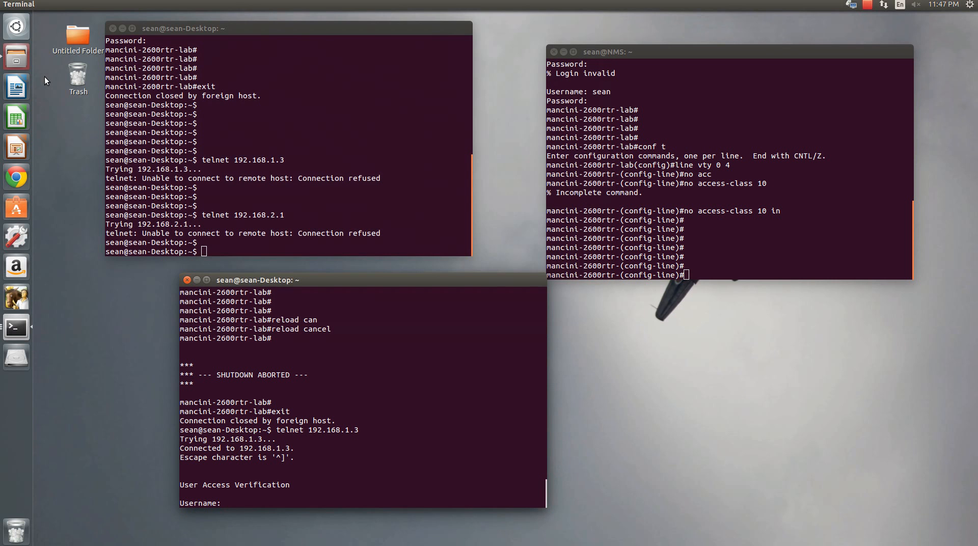
{"action": "left_click", "coordinate": [16, 357]}
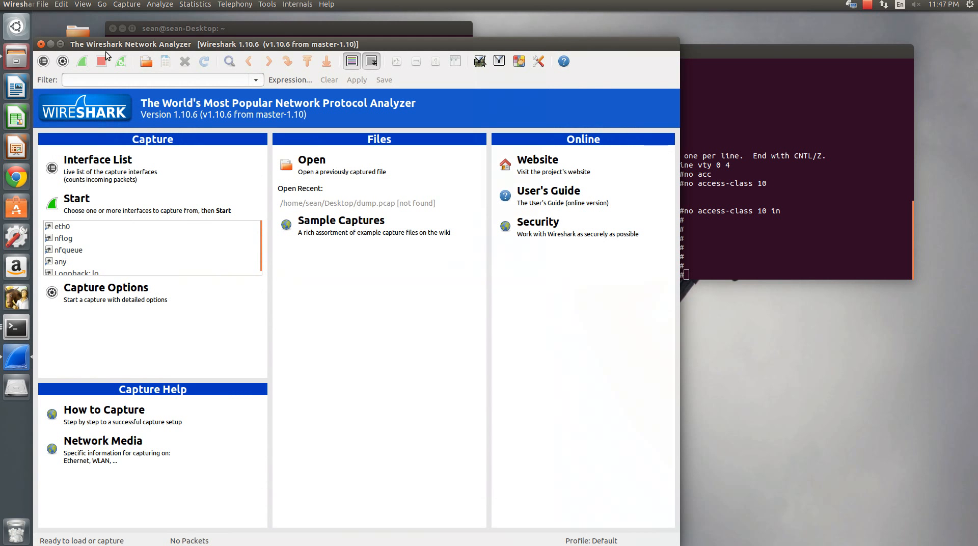
{"action": "mouse_move", "coordinate": [82, 61]}
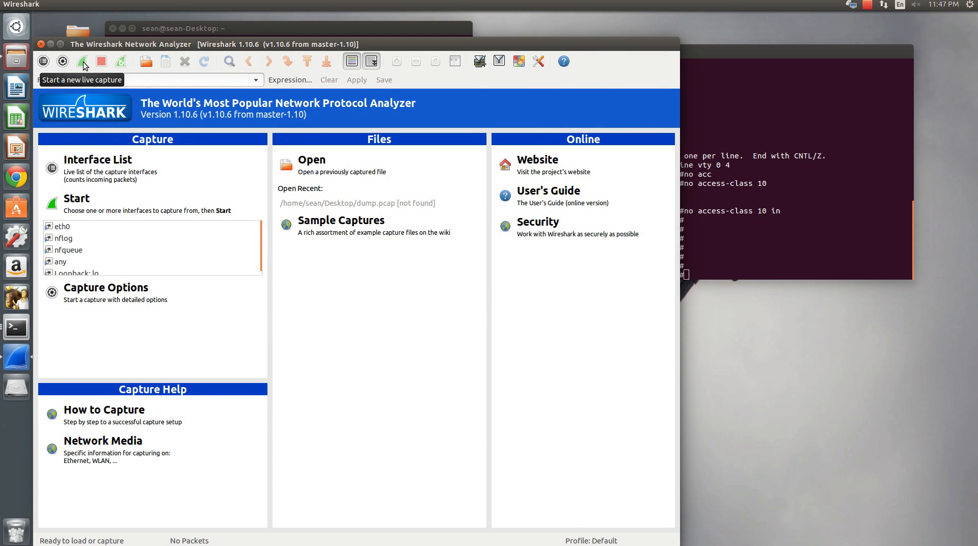
{"action": "left_click", "coordinate": [60, 226]}
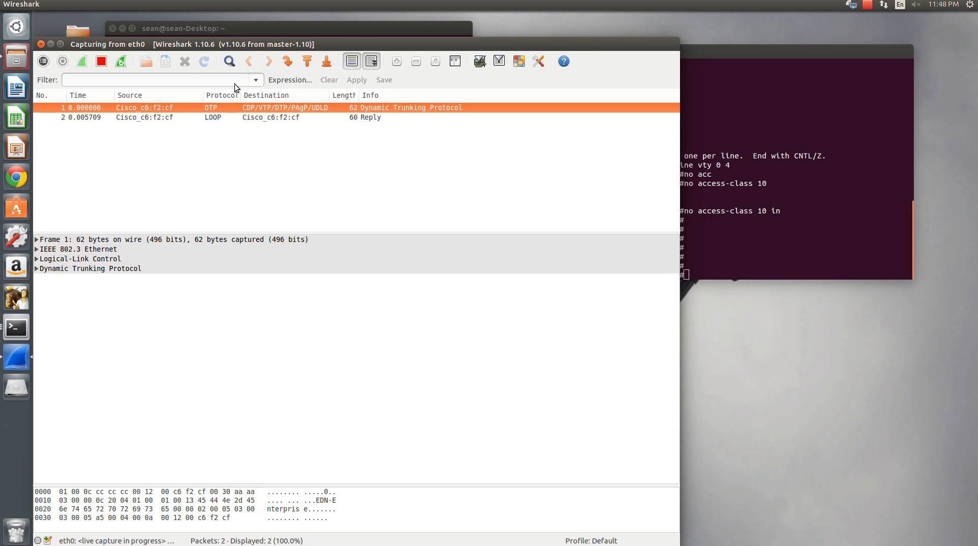
{"action": "type", "text": "telnet"}
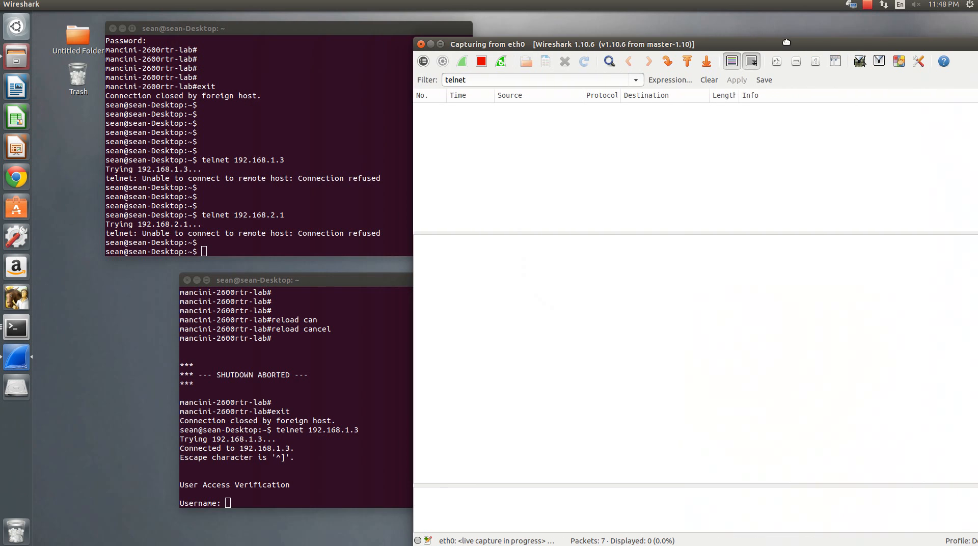
{"action": "type", "text": "sean"}
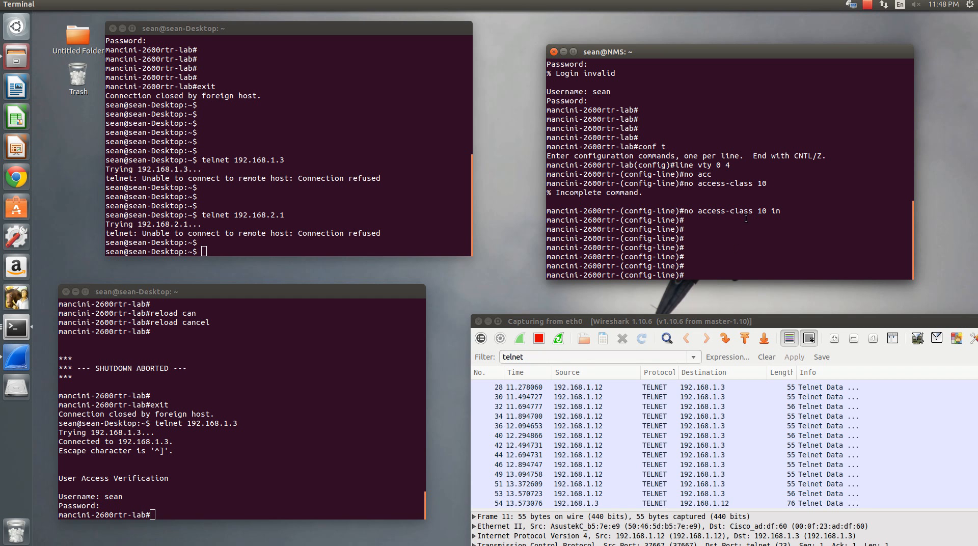
Step: Reapply access-class 10 in on the vty lines and SSH from the desktop to 192.168.2.51
{"action": "type", "text": "access-class 10 in"}
{"action": "type", "text": "ex"}
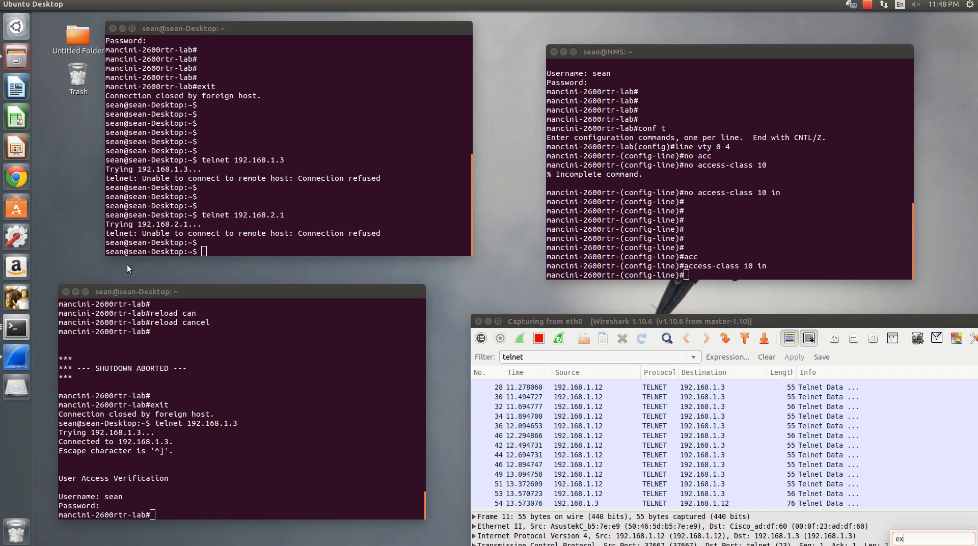
{"action": "type", "text": "e"}
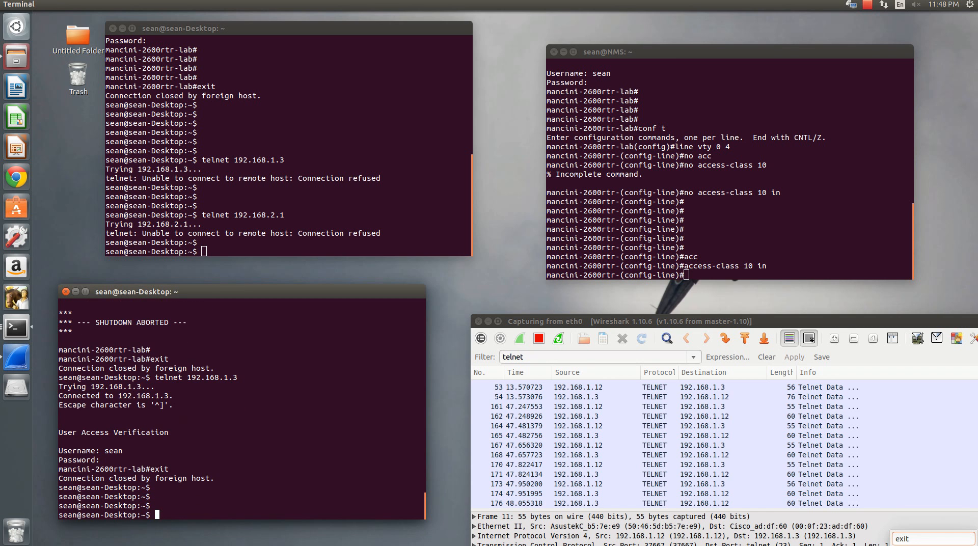
{"action": "type", "text": "ssh"}
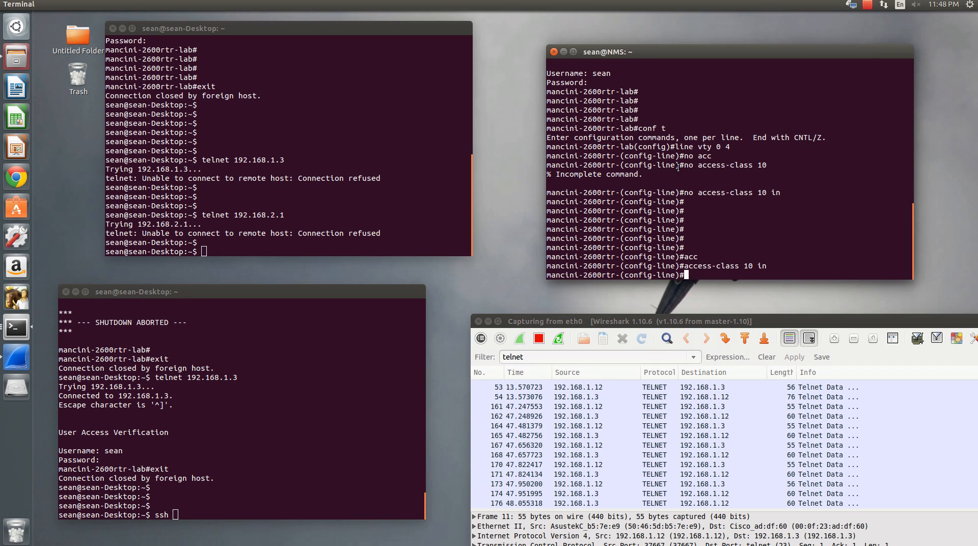
{"action": "type", "text": "exit"}
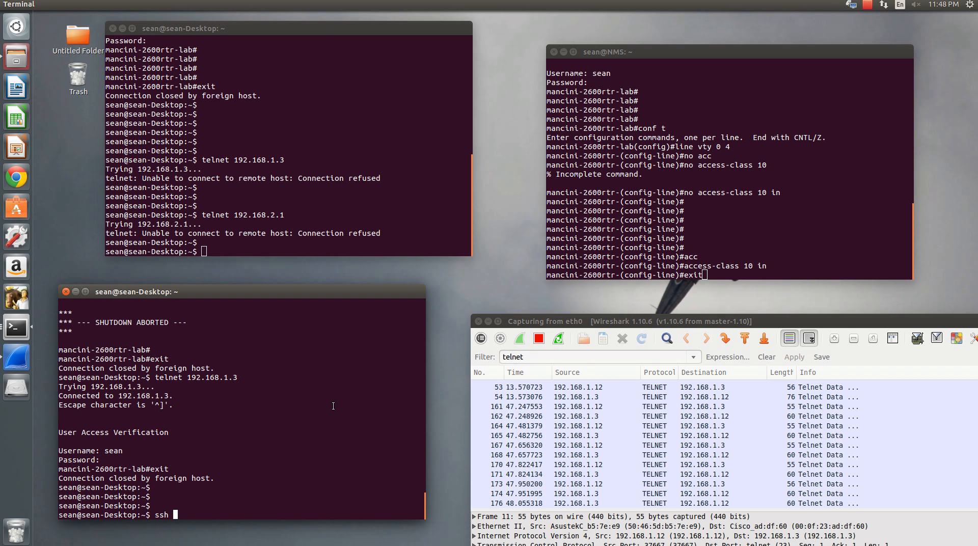
{"action": "type", "text": "192.168"}
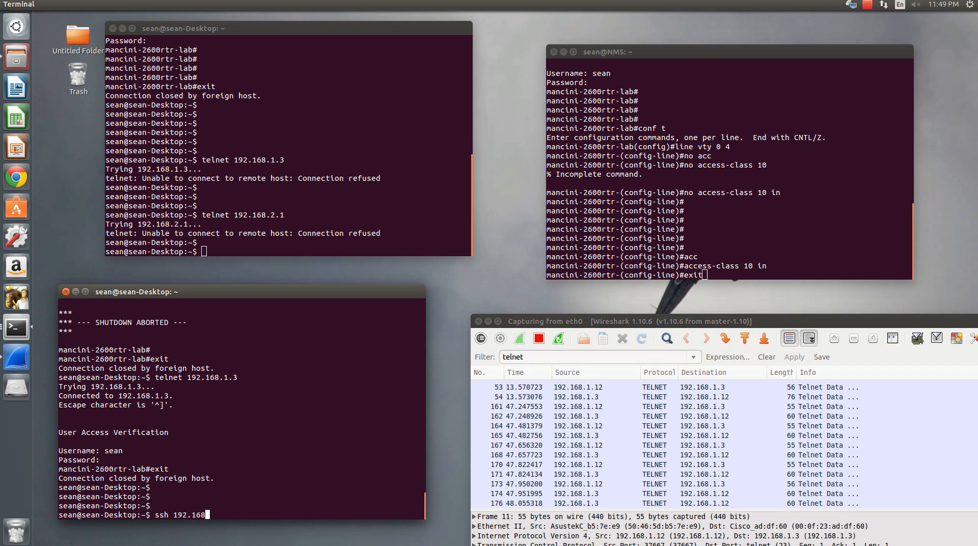
{"action": "type", "text": ".2.51"}
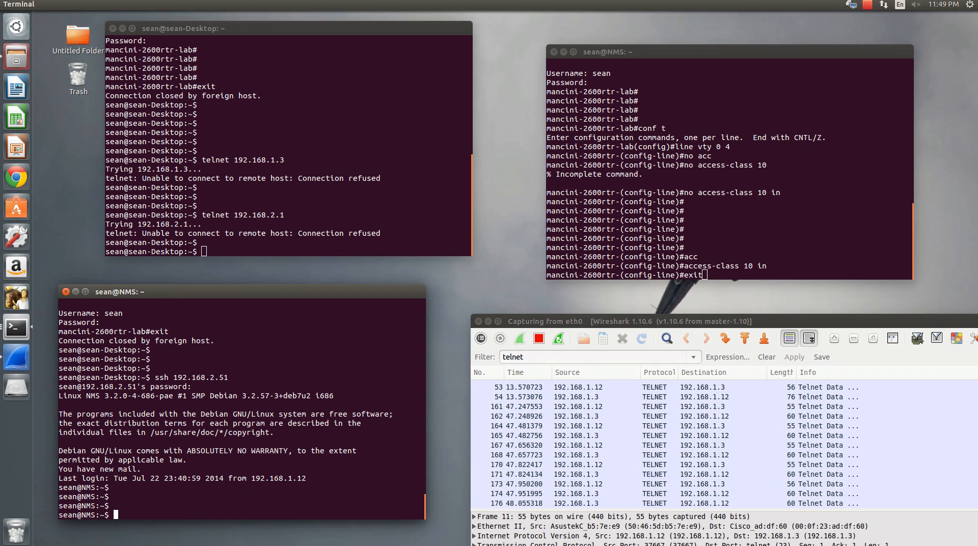
Step: Telnet from NMS to router 192.168.1.3 as sean, and filter Wireshark on 'ssh'
{"action": "type", "text": "telnet 192.168.1.3"}
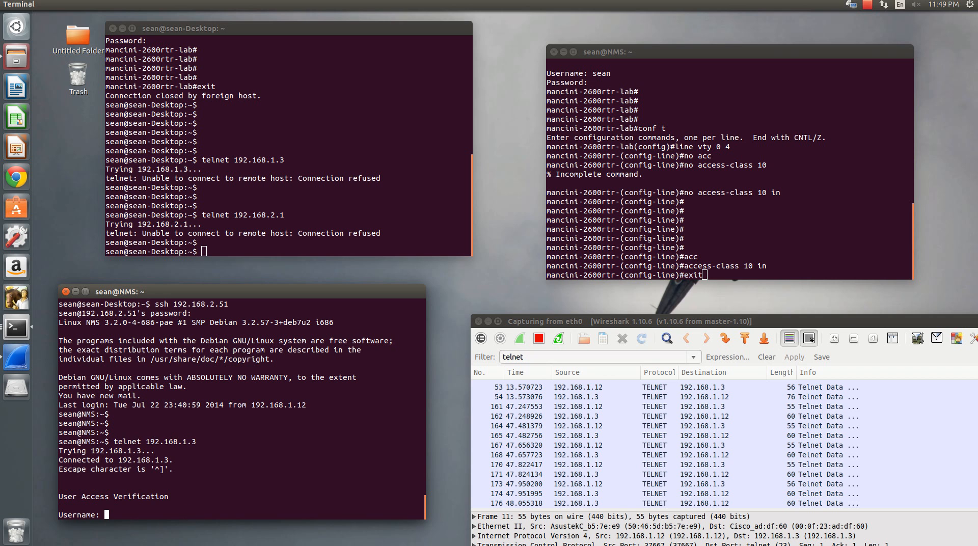
{"action": "type", "text": "sean"}
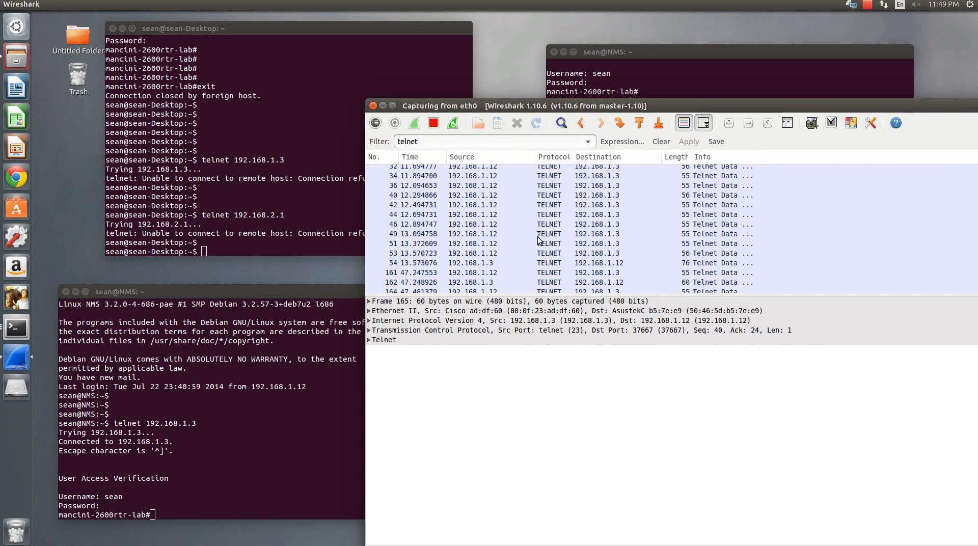
{"action": "type", "text": "s"}
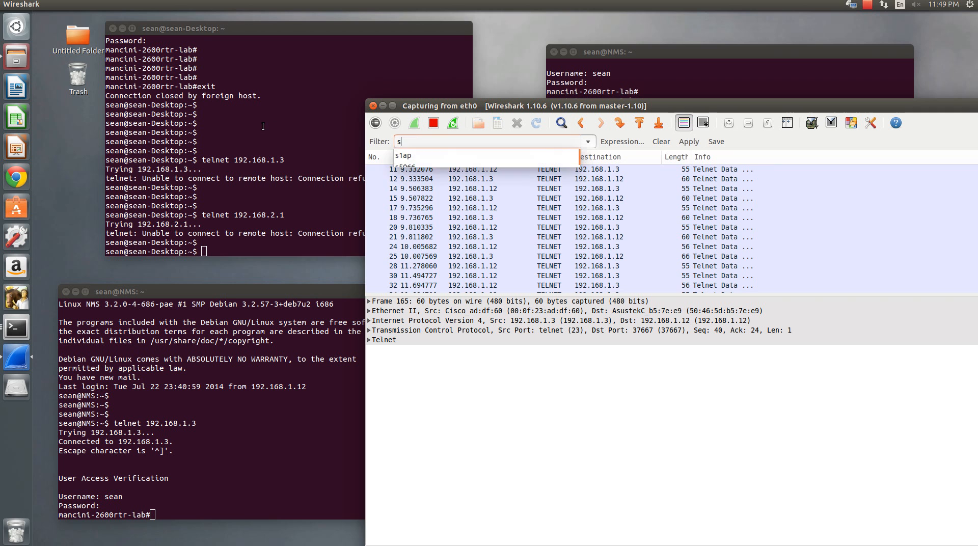
{"action": "type", "text": "sh"}
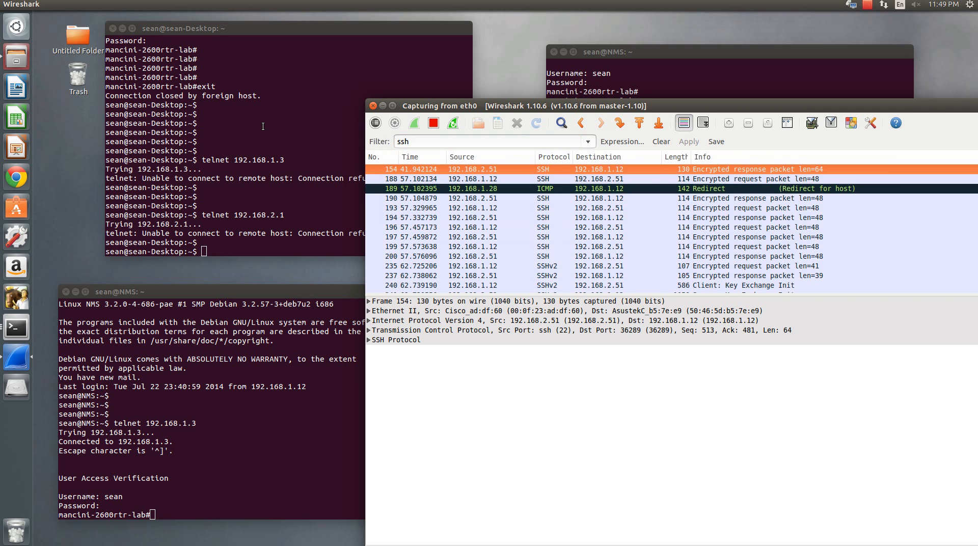
{"action": "mouse_move", "coordinate": [635, 216]}
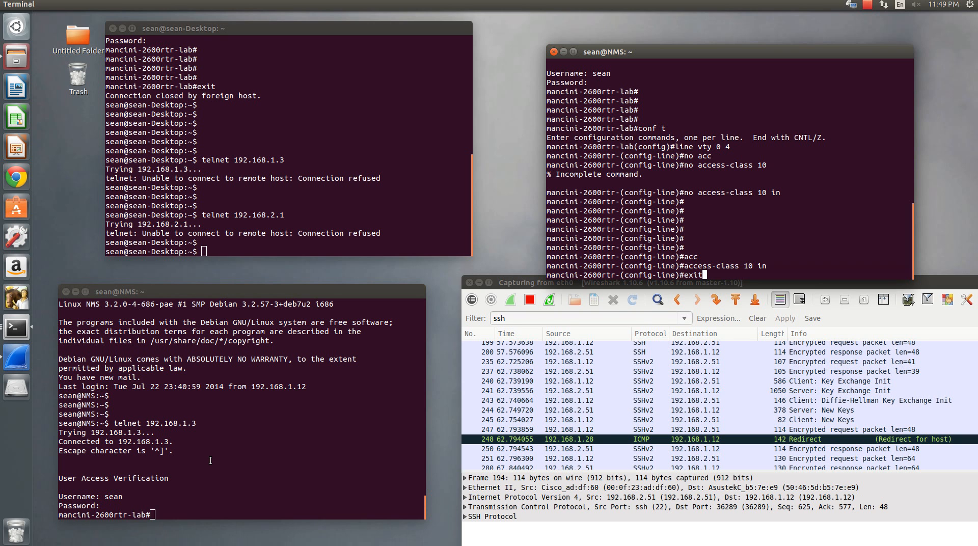
{"action": "type", "text": "exit"}
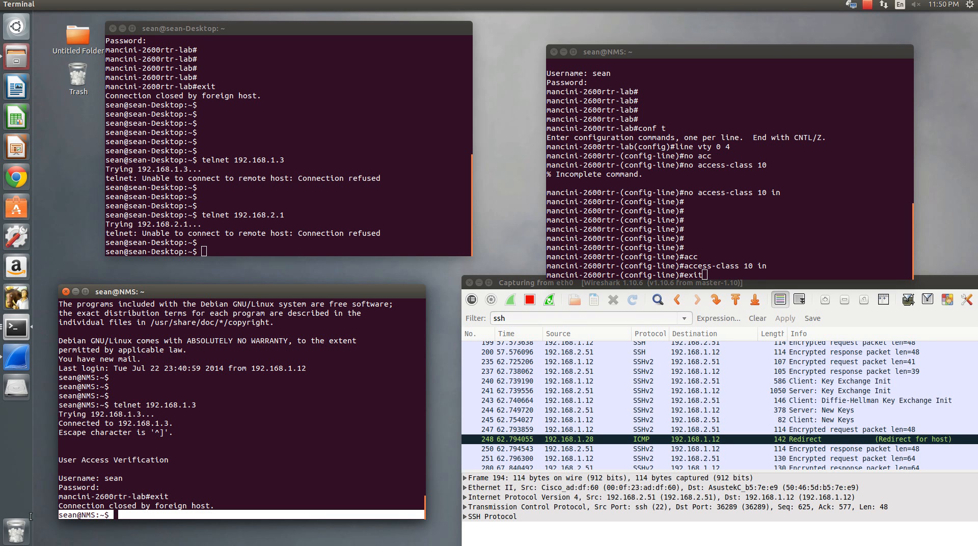
{"action": "mouse_move", "coordinate": [273, 443]}
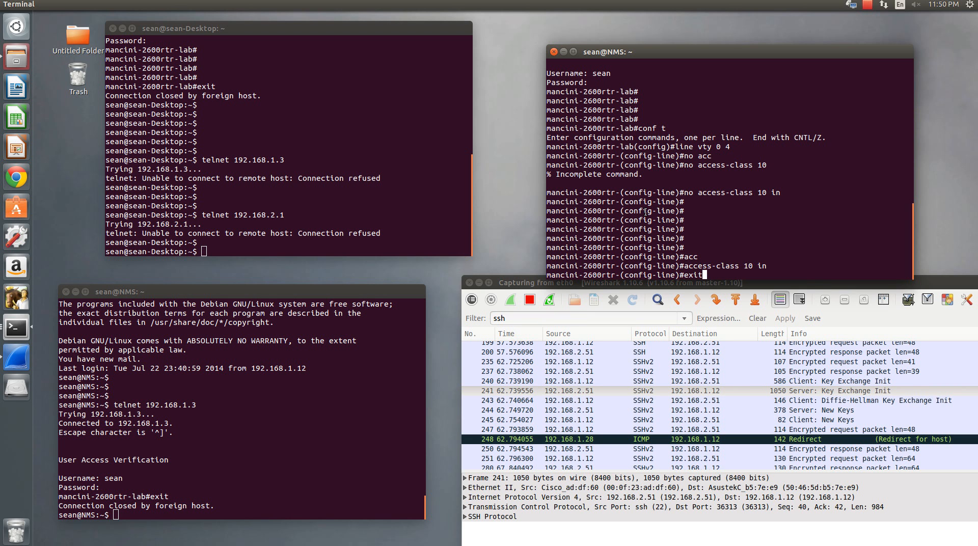
{"action": "type", "text": "www."}
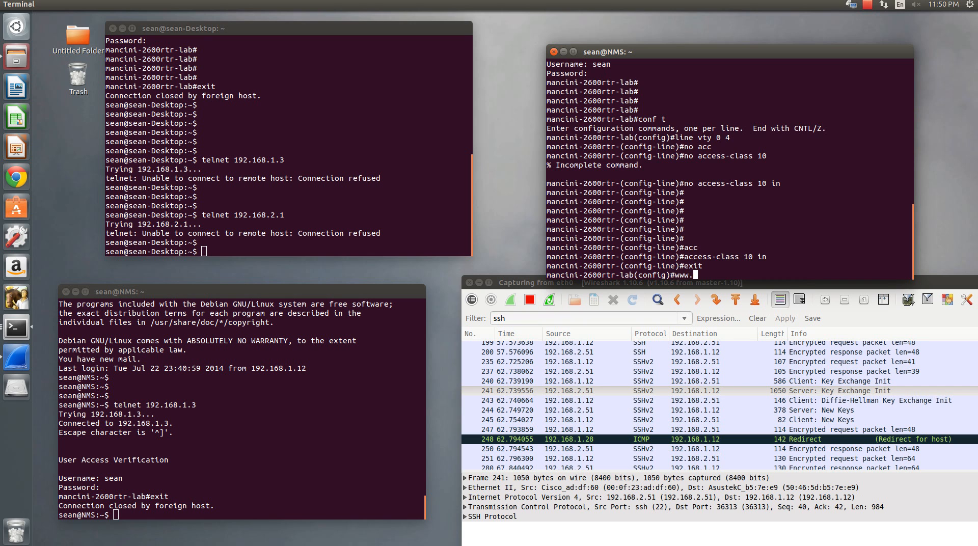
{"action": "type", "text": "seanmancini.com"}
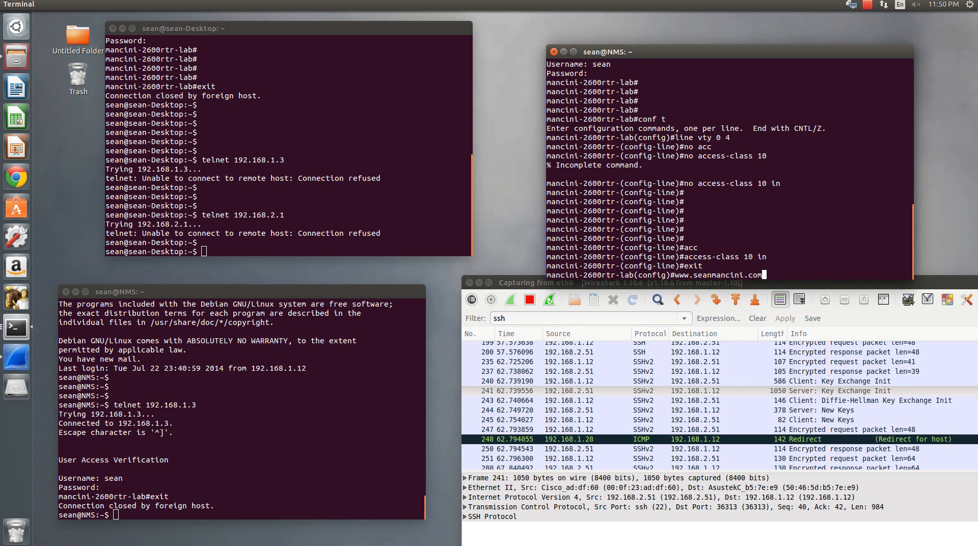